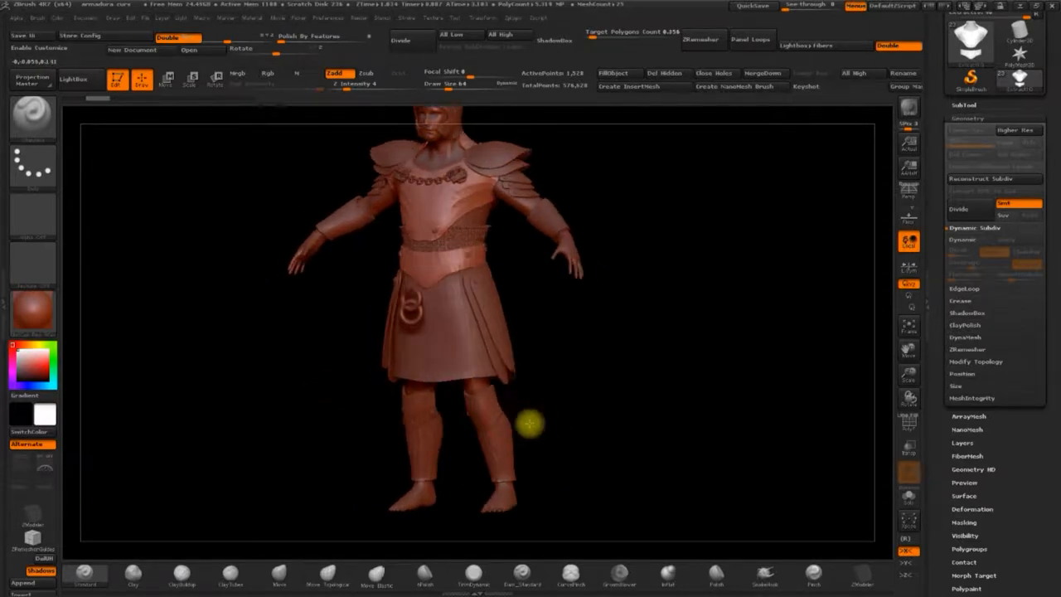
Switch the brush stroke to DragRect so each drag stamps a single shape.
drag(529, 424, 322, 441)
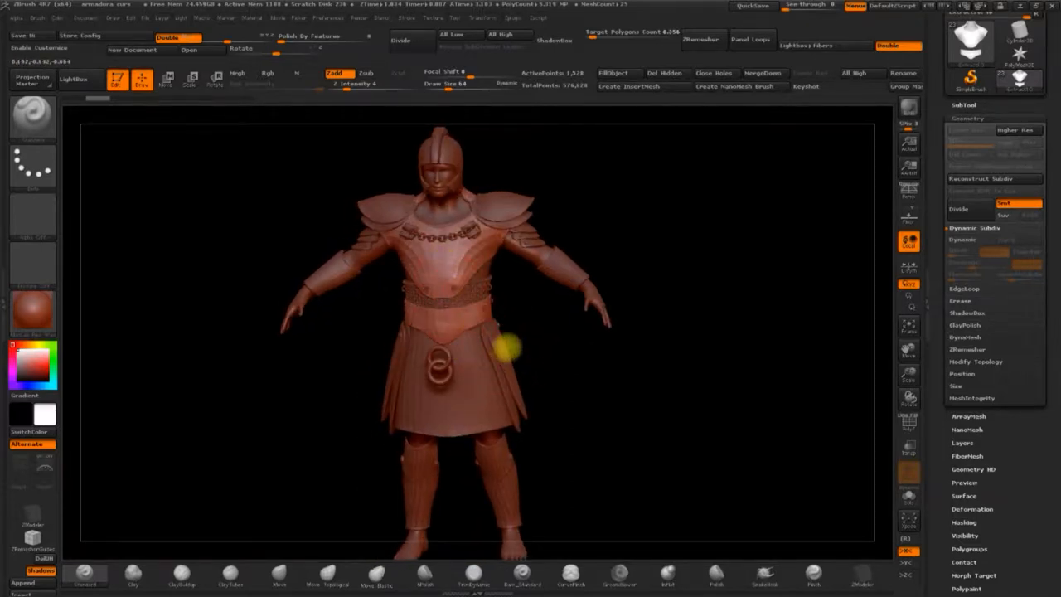
drag(511, 347, 527, 362)
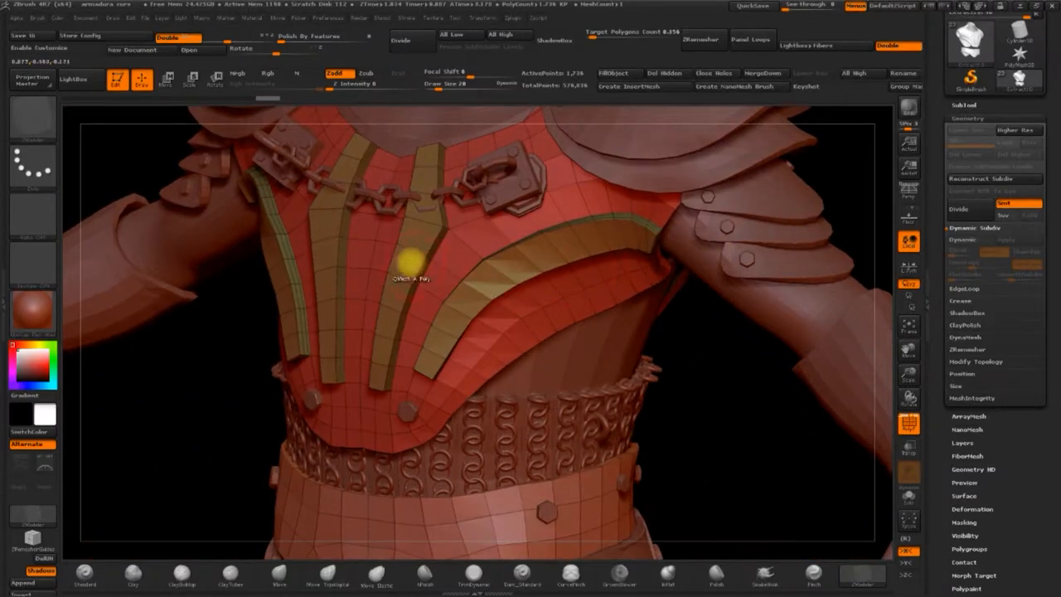
mouse_move(342, 266)
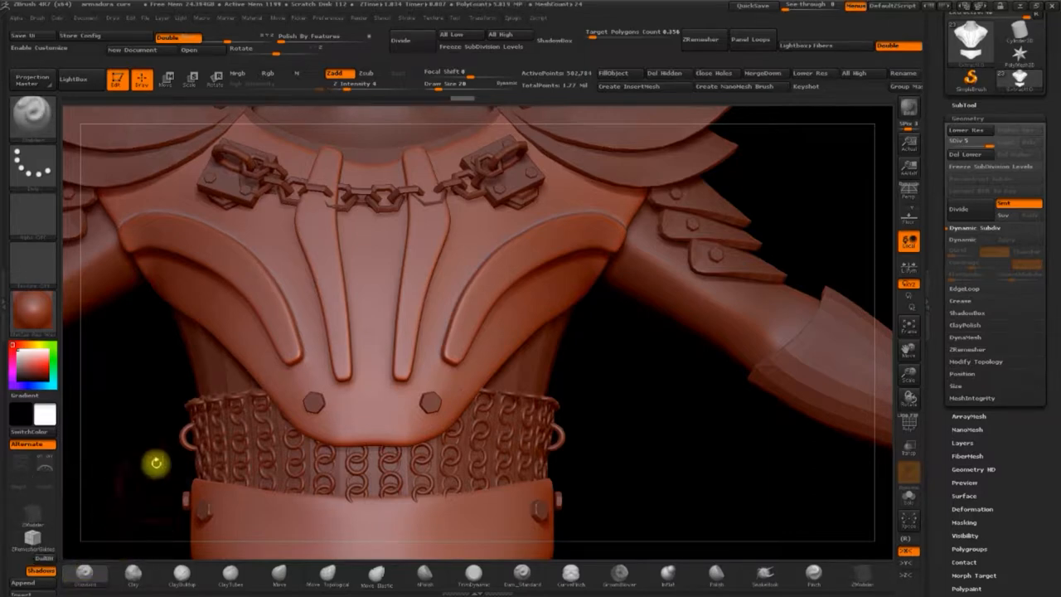
mouse_move(31, 166)
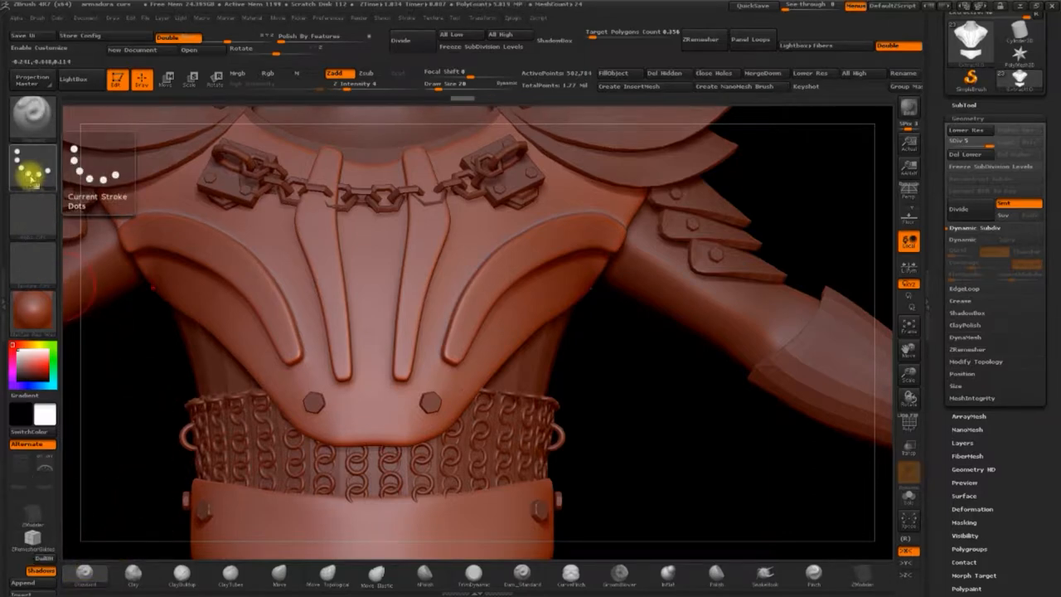
click(30, 166)
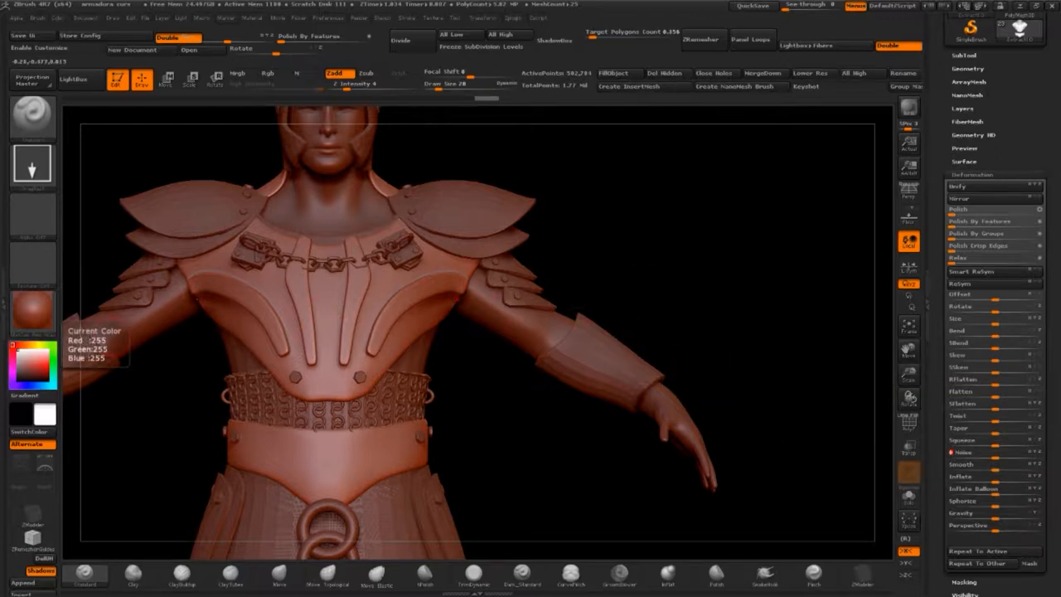
mouse_move(36, 212)
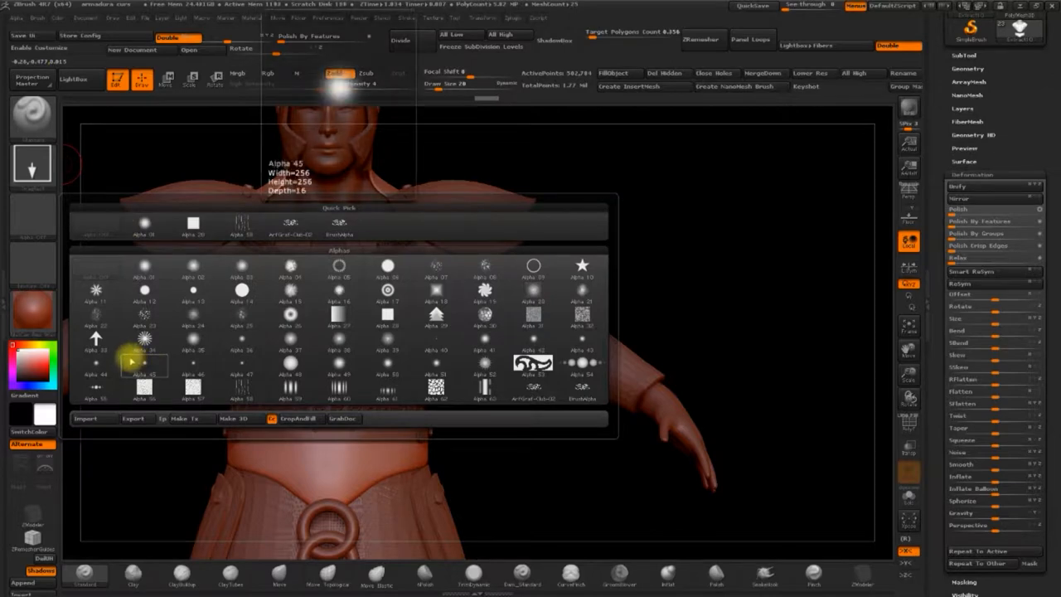
Preview the starburst, spotted and cracked alphas, pick one, then reopen the alpha palette.
click(143, 338)
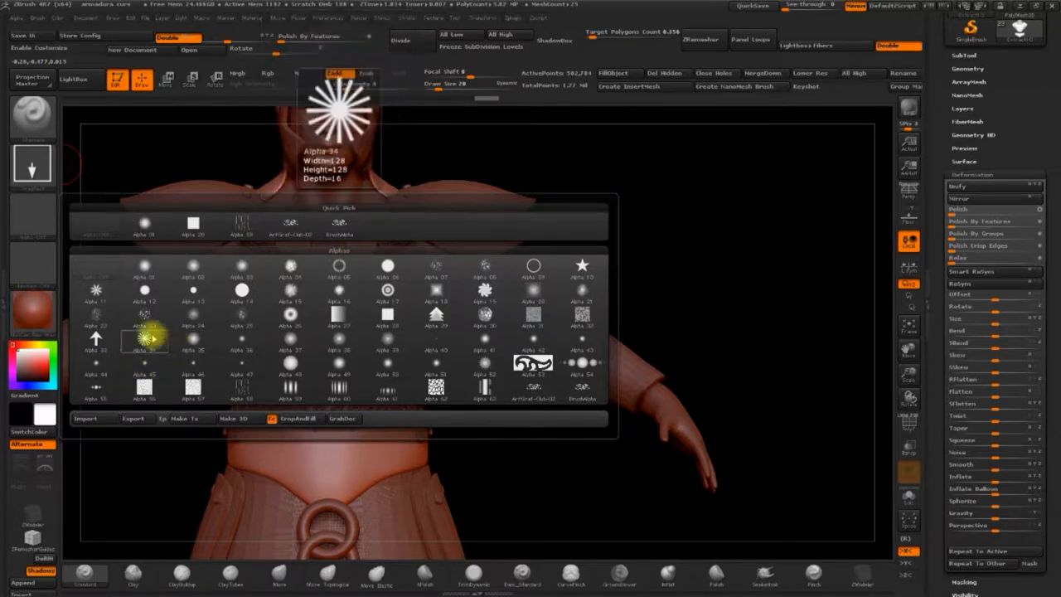
click(434, 290)
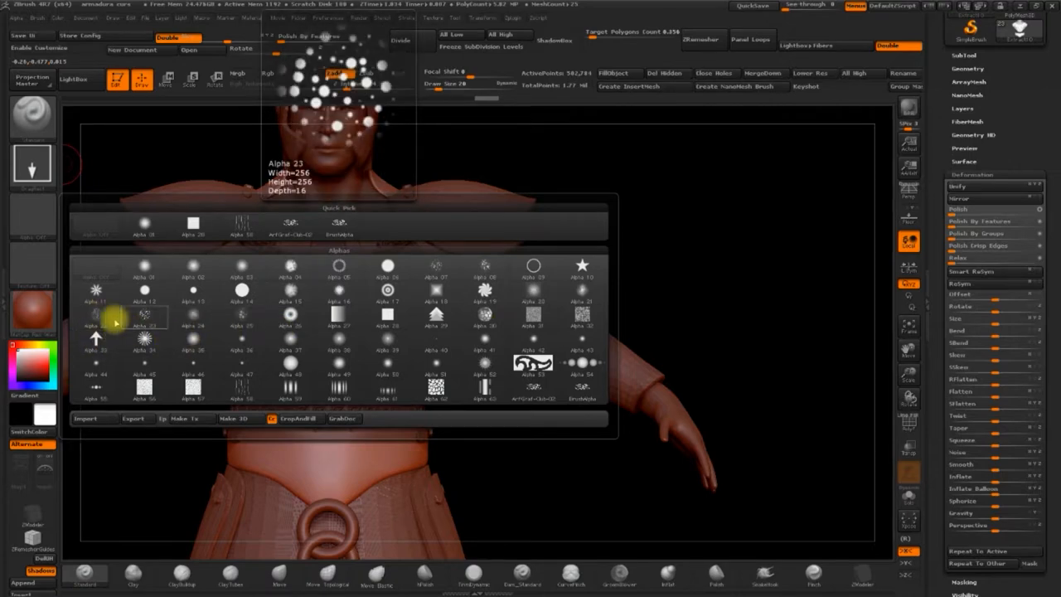
click(96, 315)
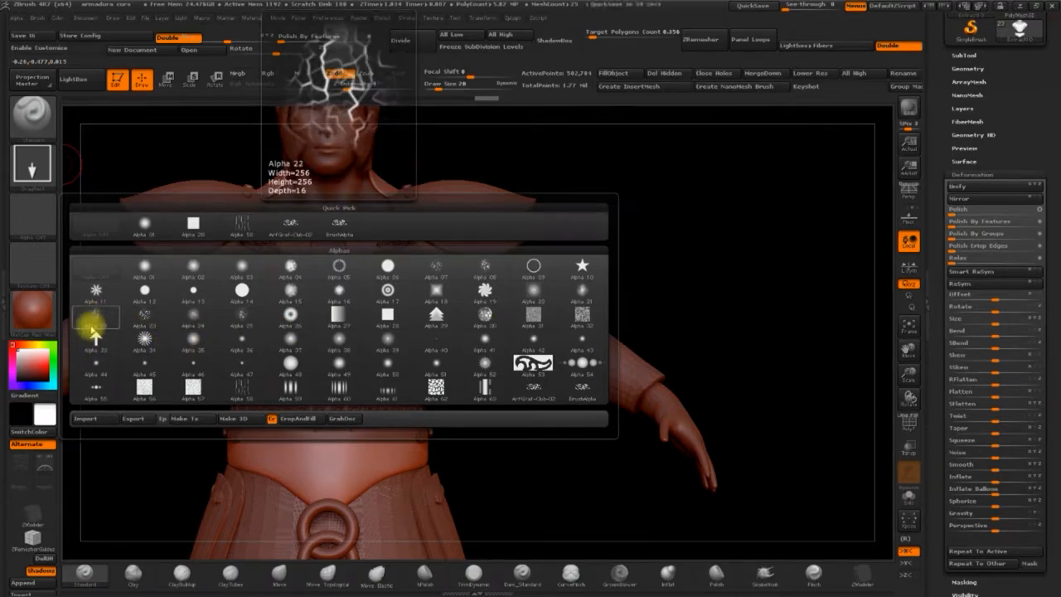
click(97, 319)
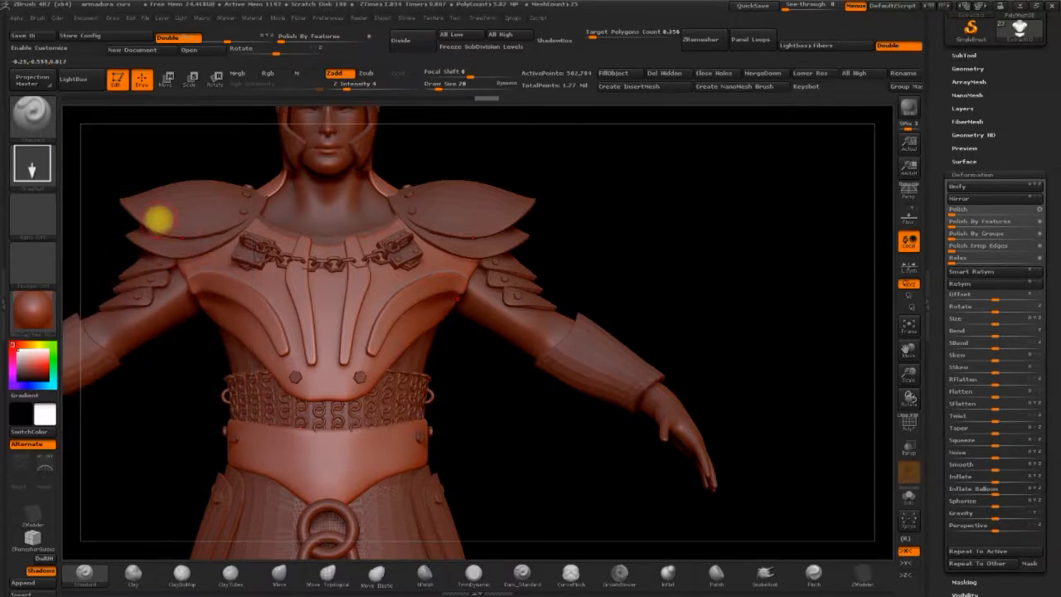
click(34, 116)
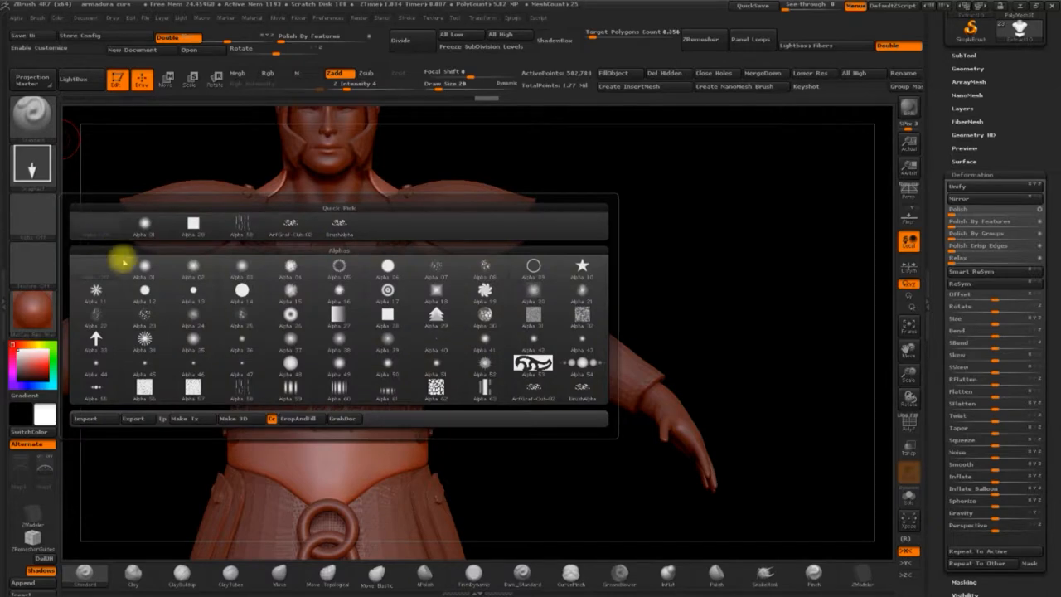
click(142, 295)
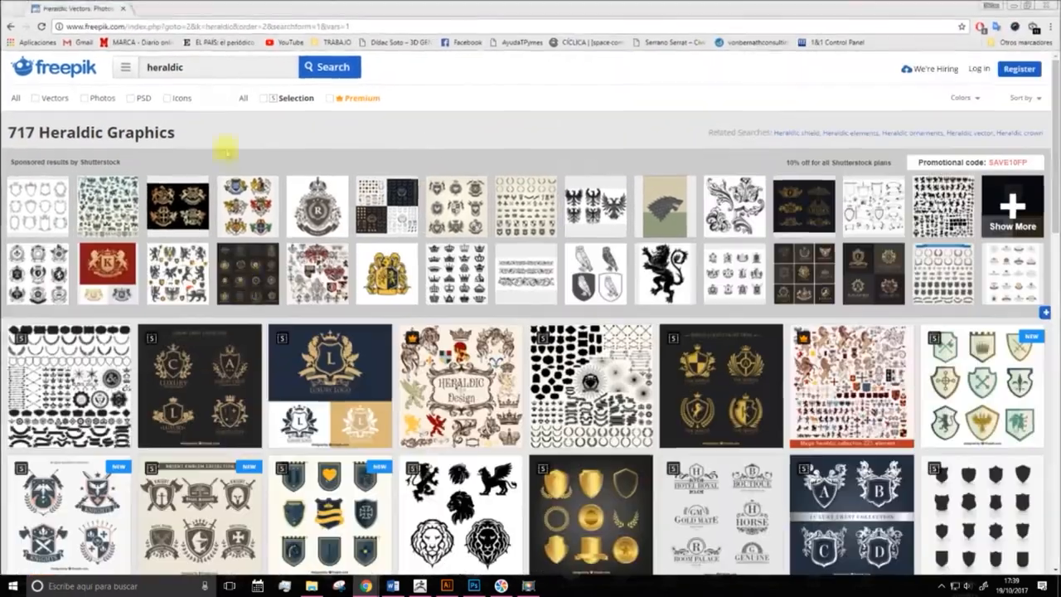
Scroll the Freepik heraldic results and select the Hand Drawn Medieval Elements pack.
scroll(down, 3)
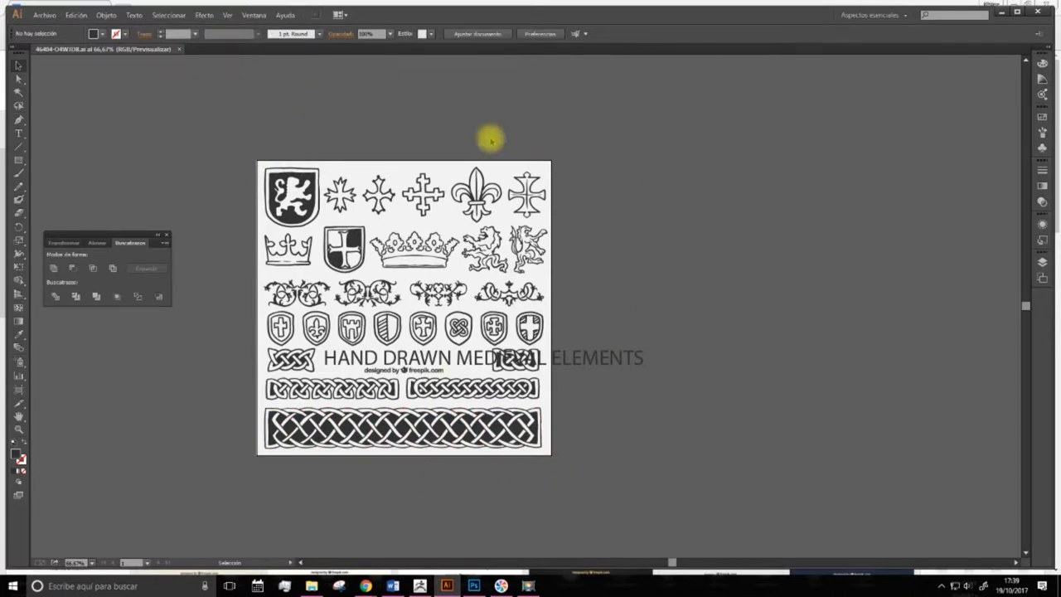
click(387, 328)
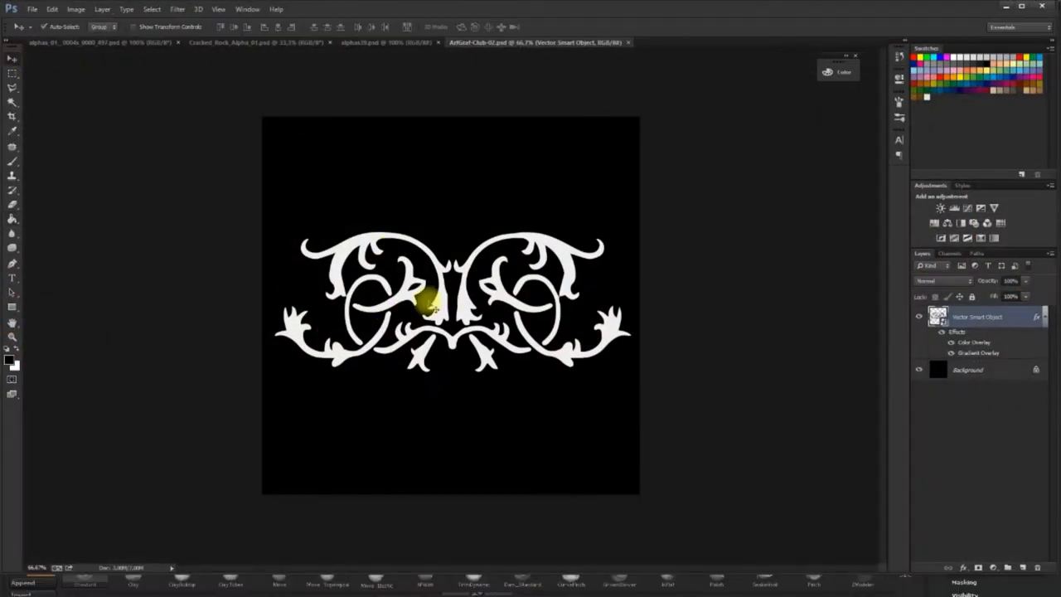
drag(428, 302, 448, 266)
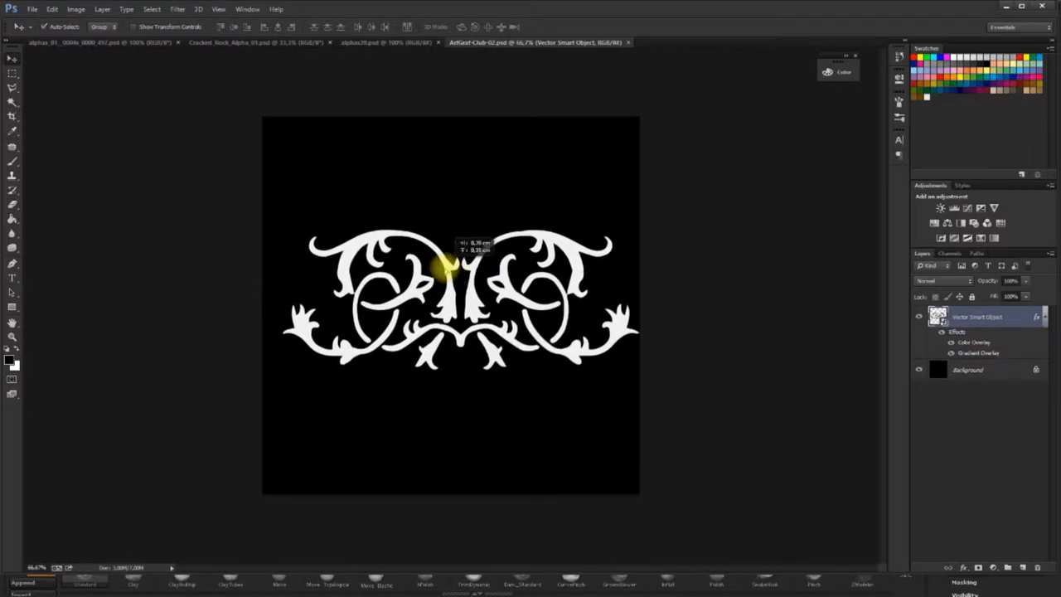
drag(451, 274, 438, 264)
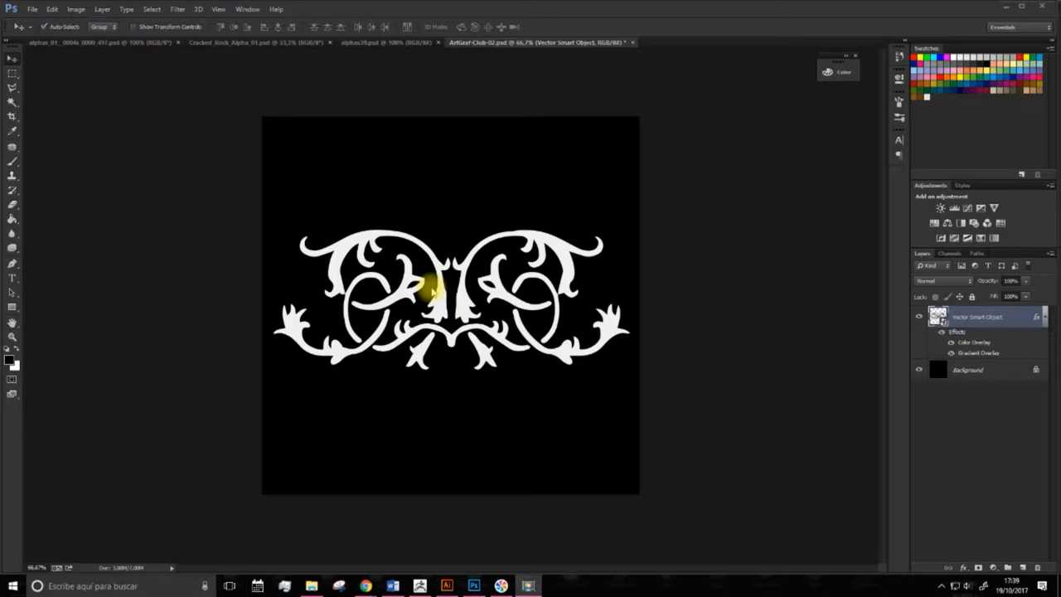
mouse_move(444, 537)
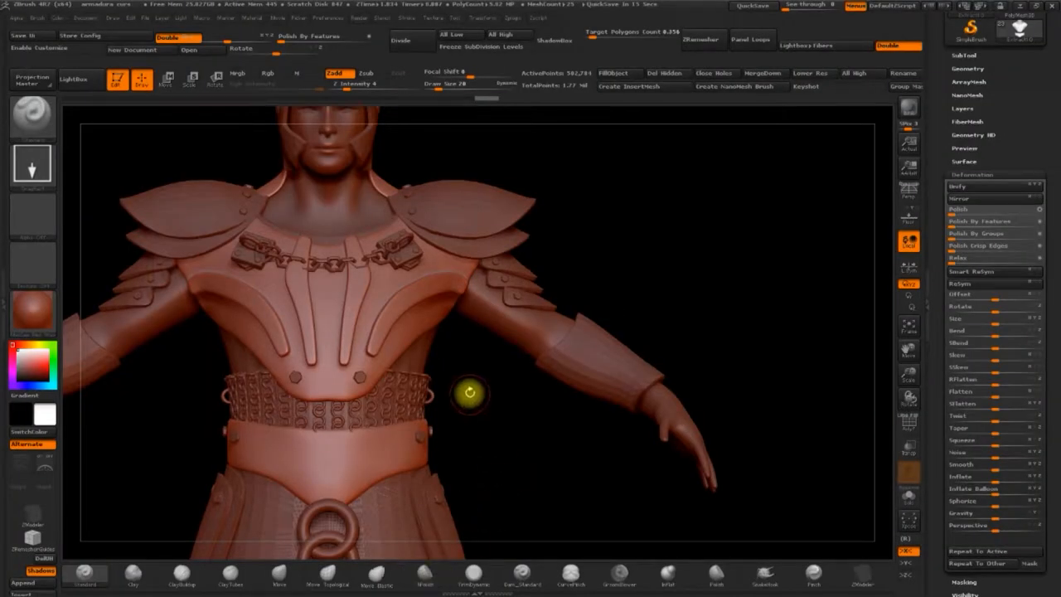
Import the pattern image from the Desktop as the active alpha.
click(33, 215)
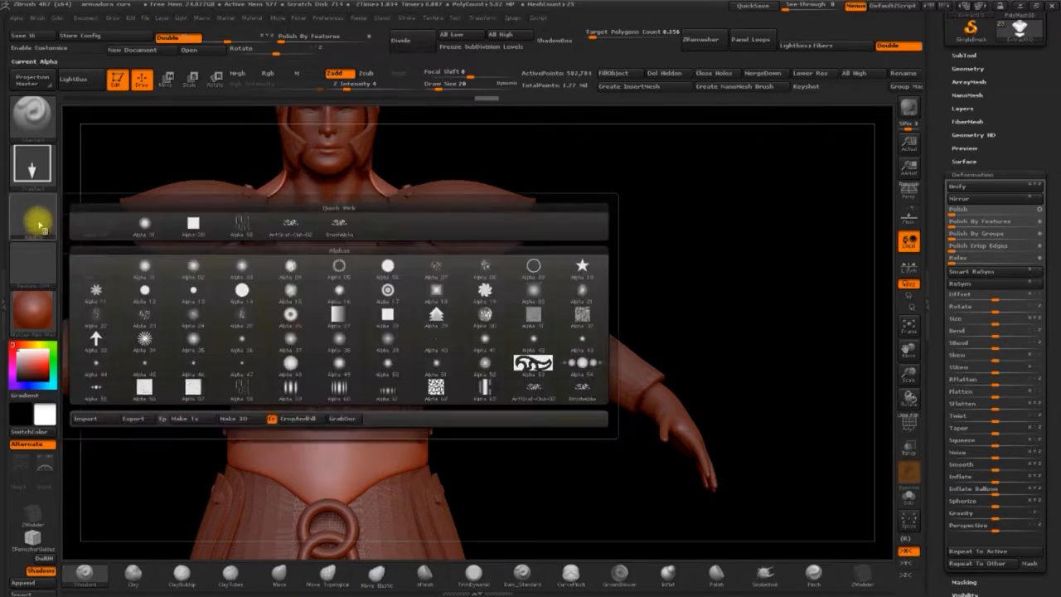
click(84, 418)
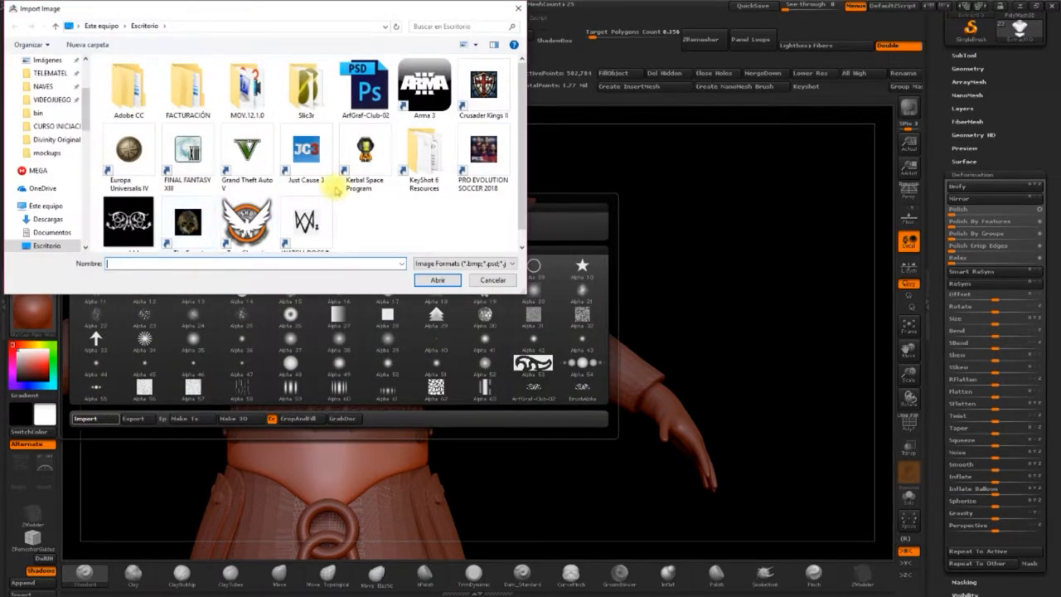
click(491, 279)
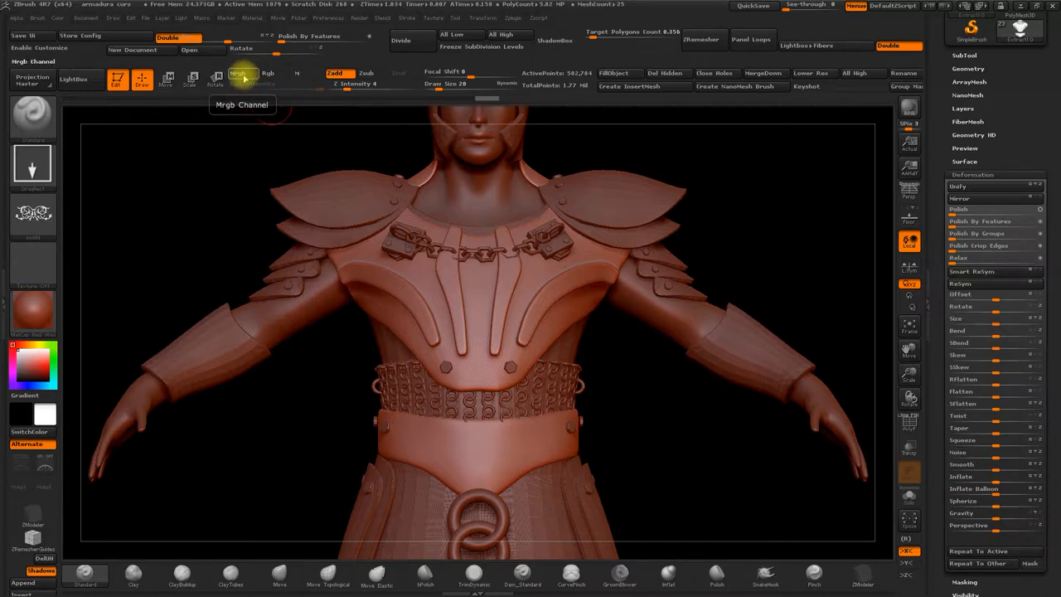
Enable Mrgb and choose a shiny metallic material for the whole warrior.
click(238, 73)
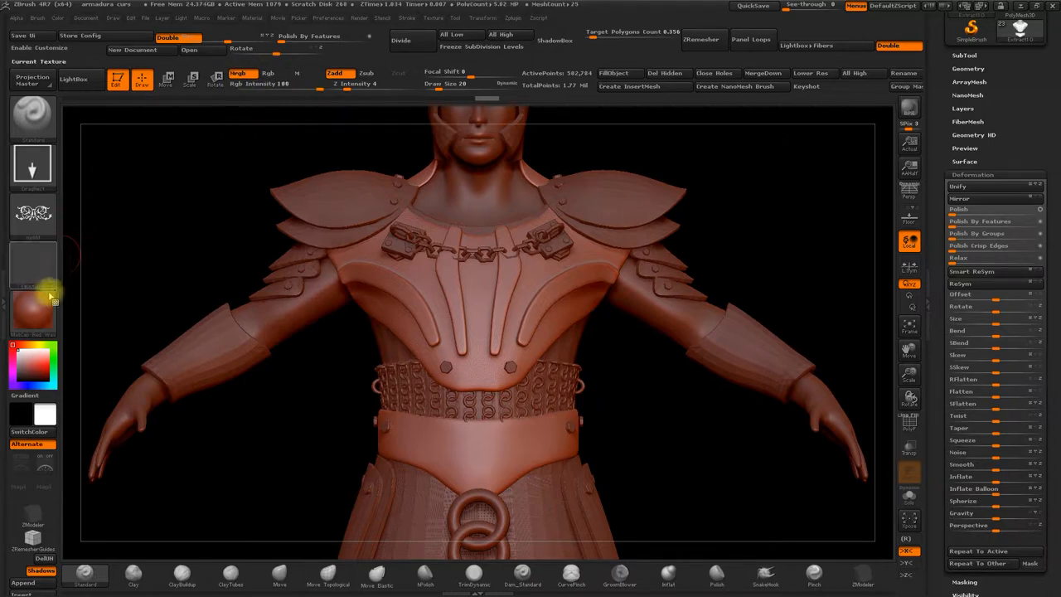
click(33, 312)
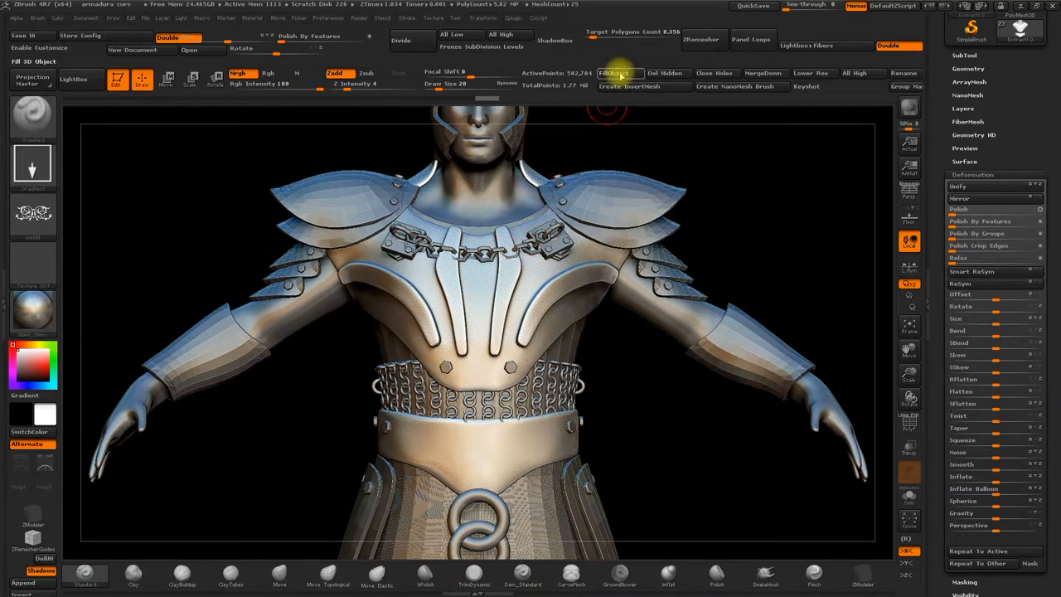
mouse_move(617, 73)
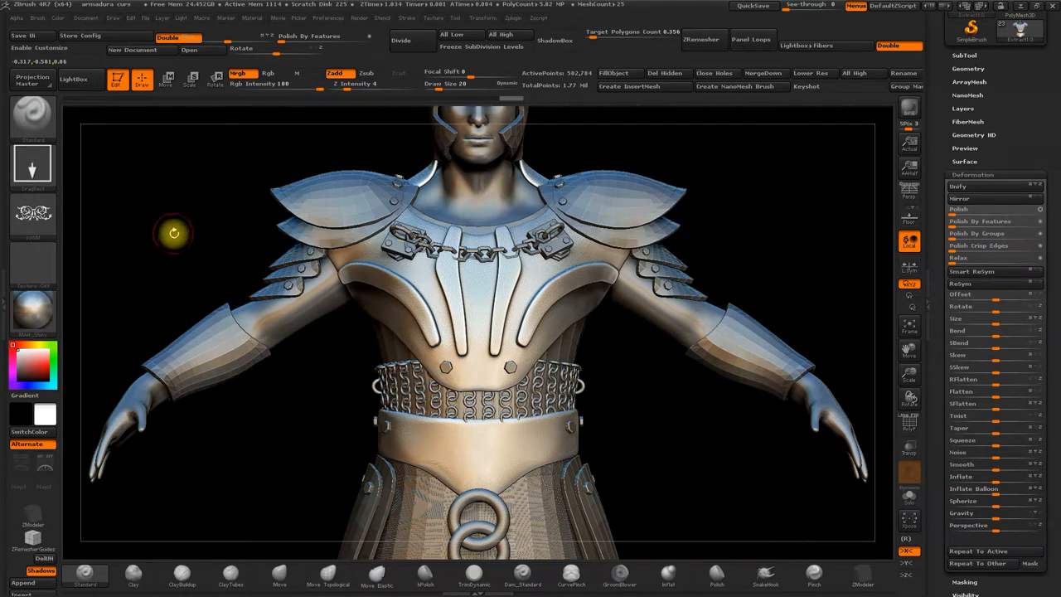
mouse_move(237, 254)
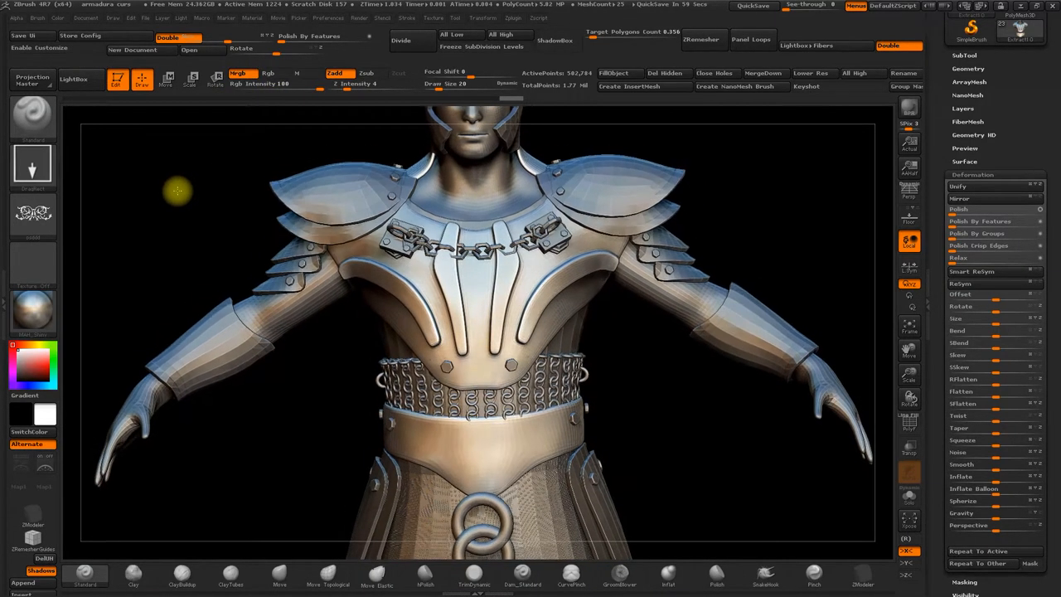
drag(179, 190, 189, 202)
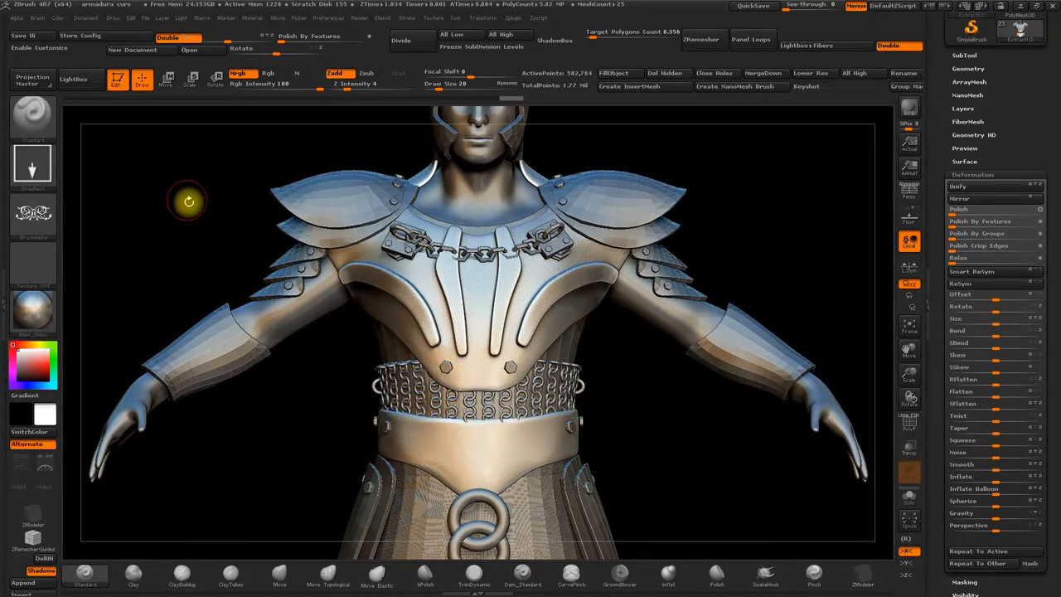
mouse_move(204, 224)
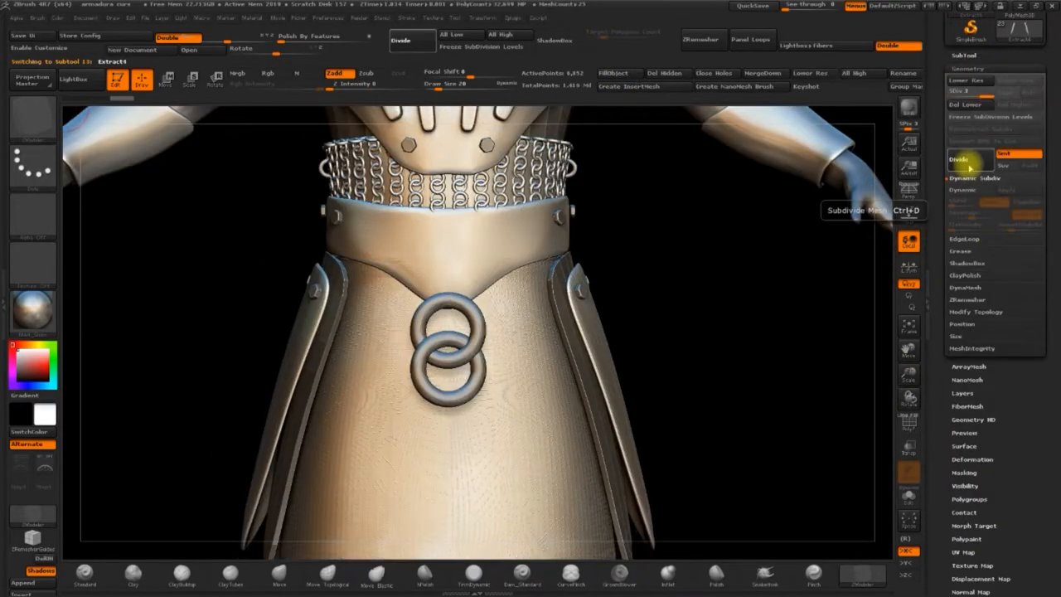
Divide the skirt panel subtool to smooth its pieces.
click(969, 159)
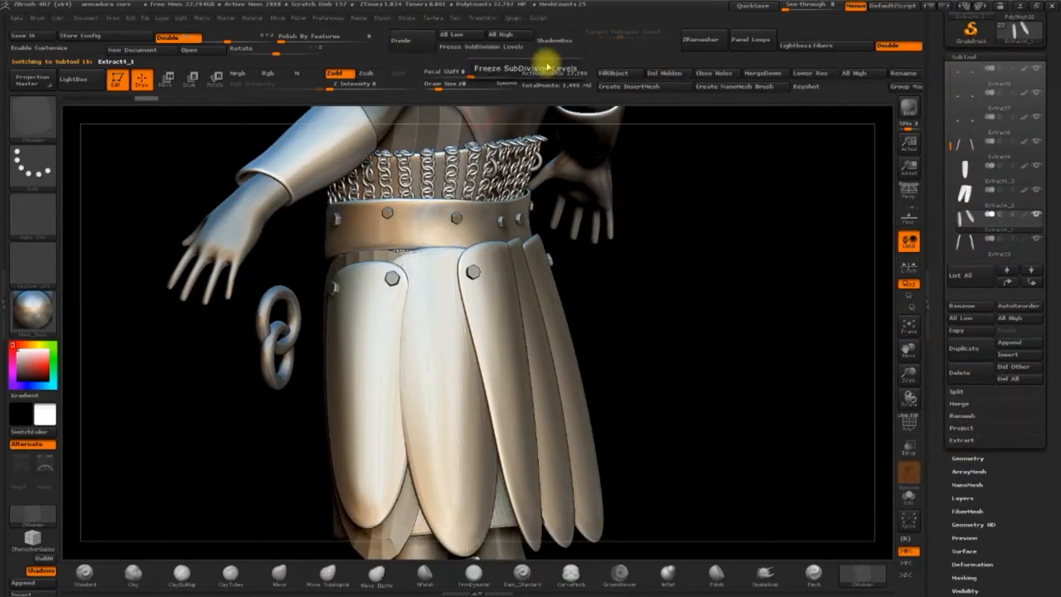
click(965, 213)
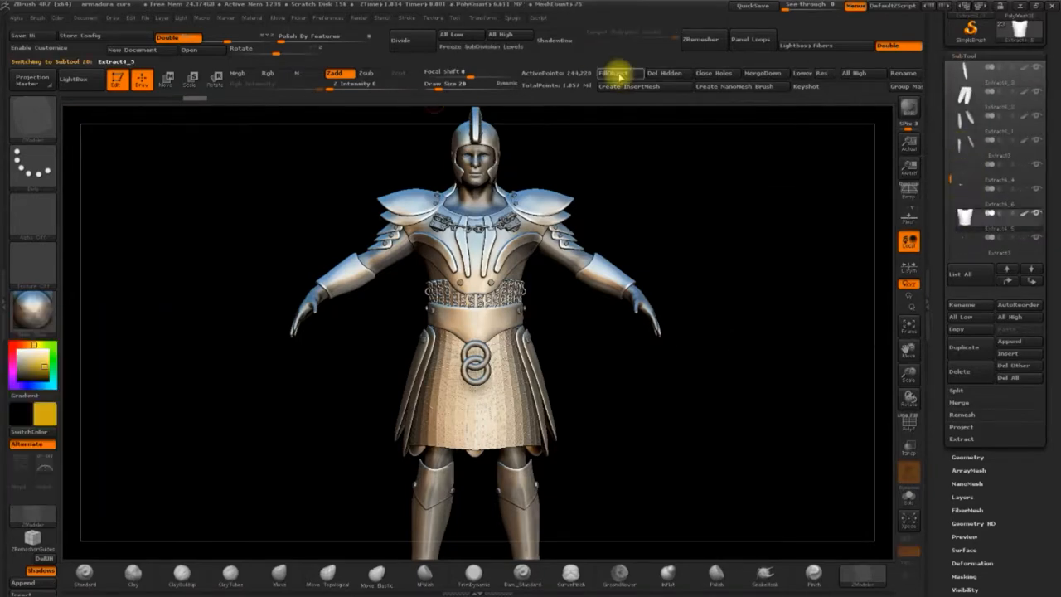
Solo the helmet subtool and enable Rgb painting for skin and gold tones.
click(237, 73)
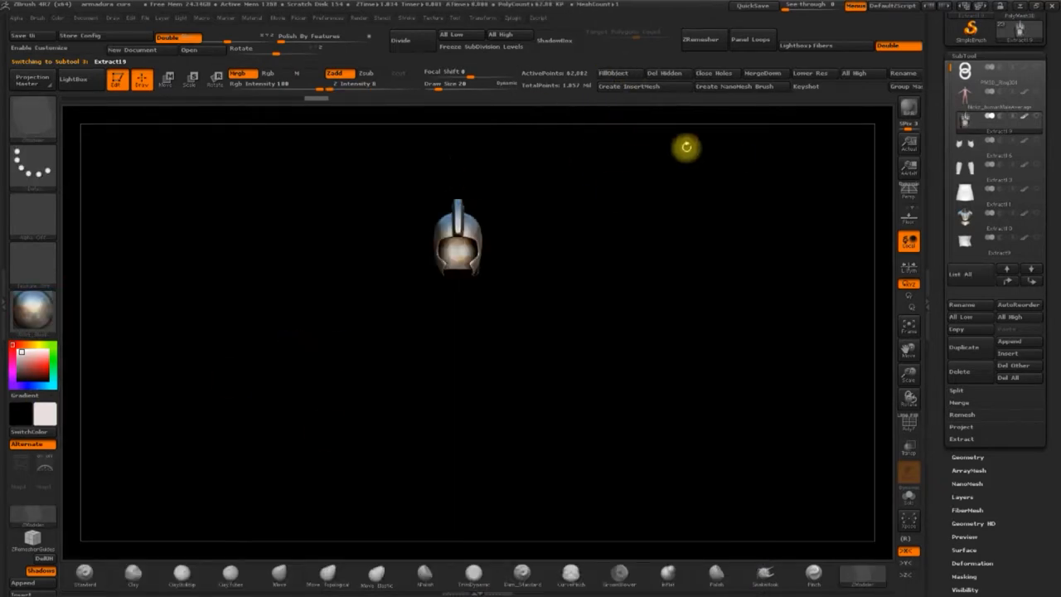
click(613, 73)
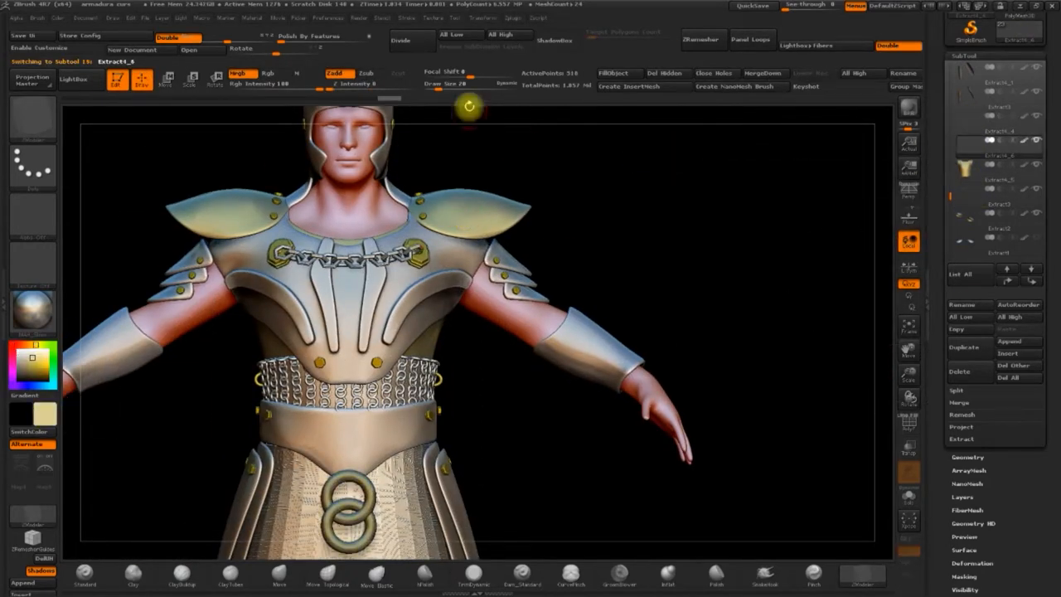
mouse_move(616, 73)
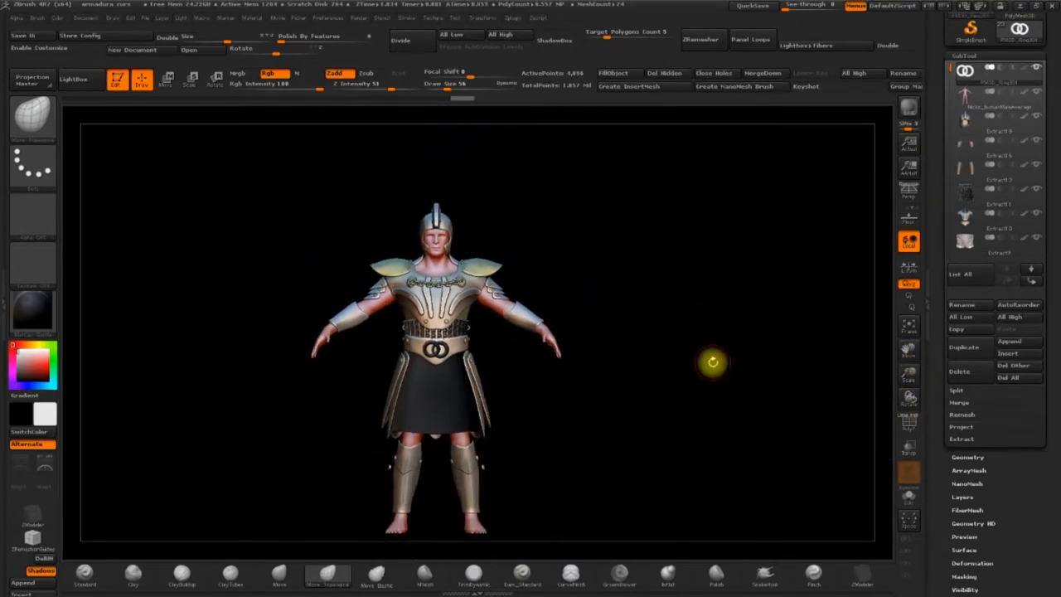
Rotate to the belt and choose an alpha for painting the chainmail dark.
drag(713, 361, 676, 350)
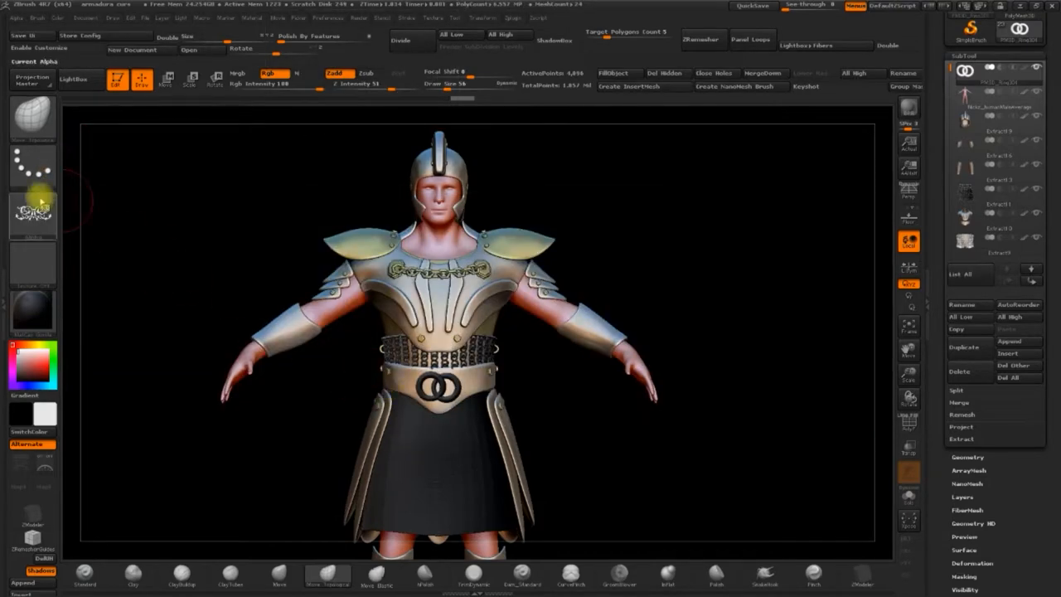
click(32, 116)
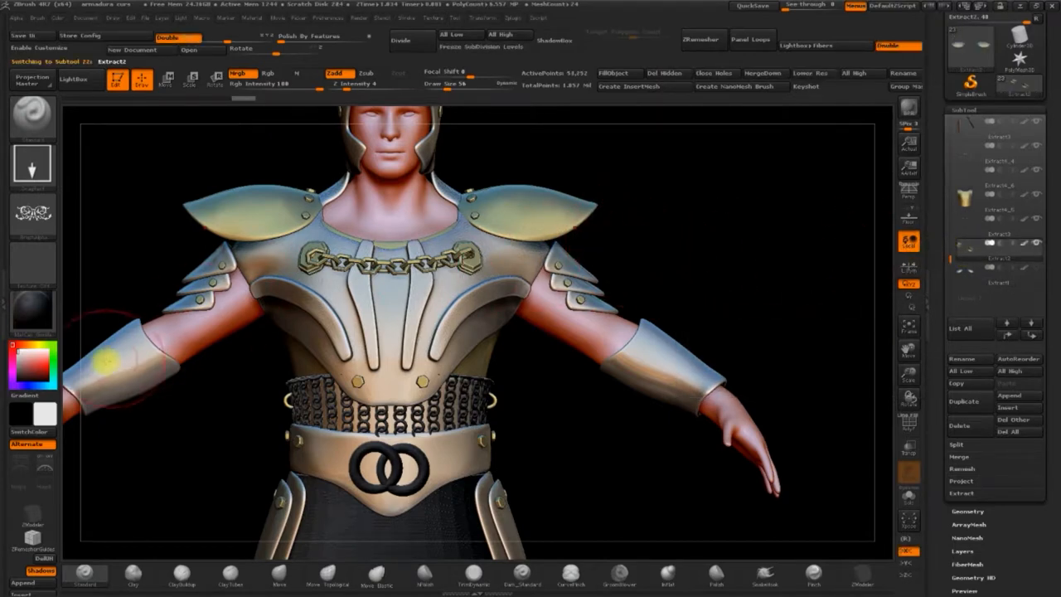
Select the shoulder pad subtool, divide it, and paint it with golden metallic colour.
click(31, 380)
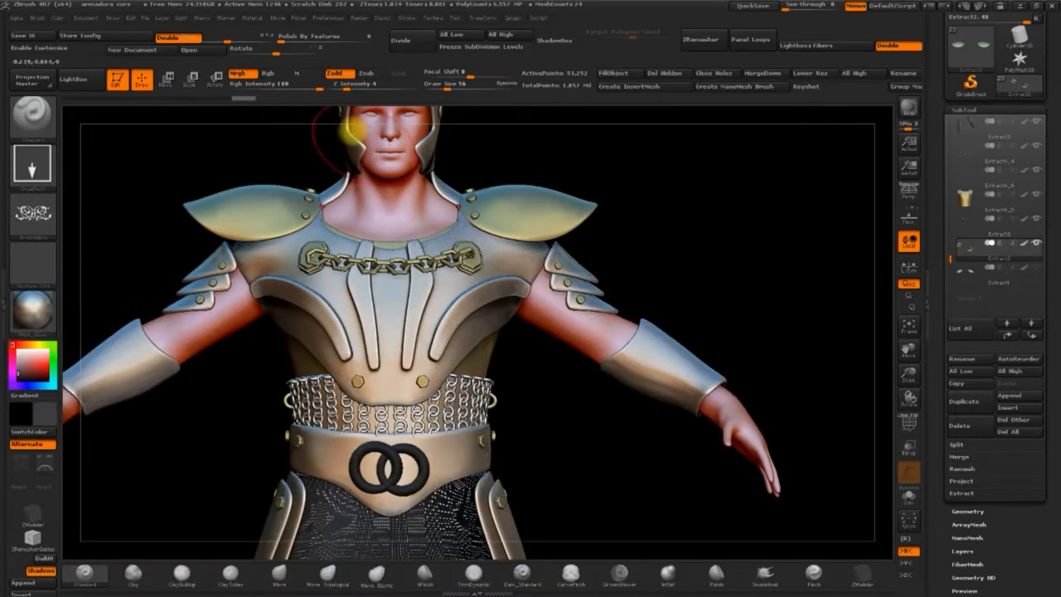
mouse_move(267, 75)
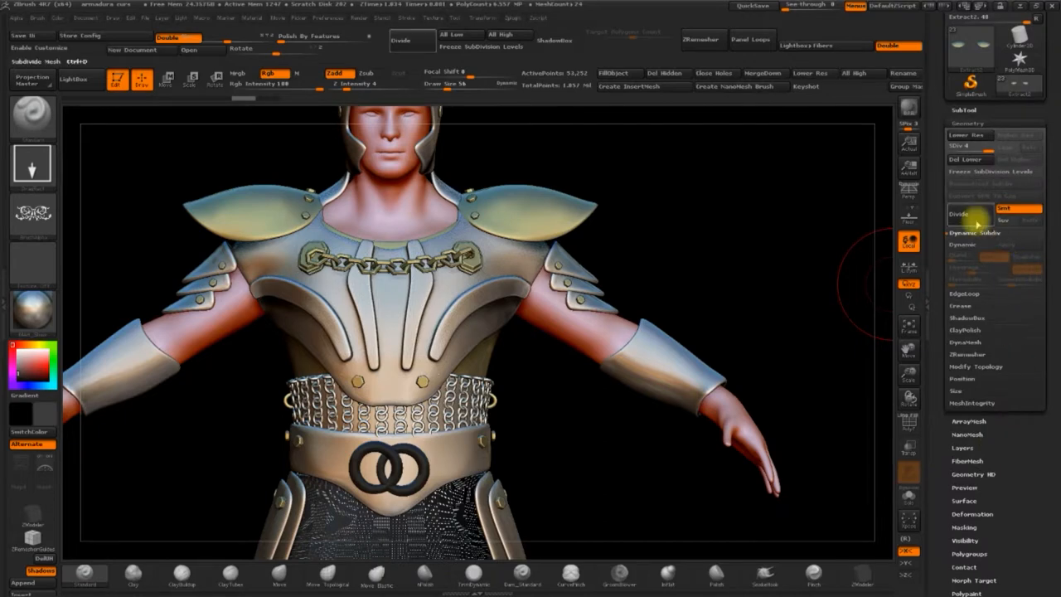
click(964, 214)
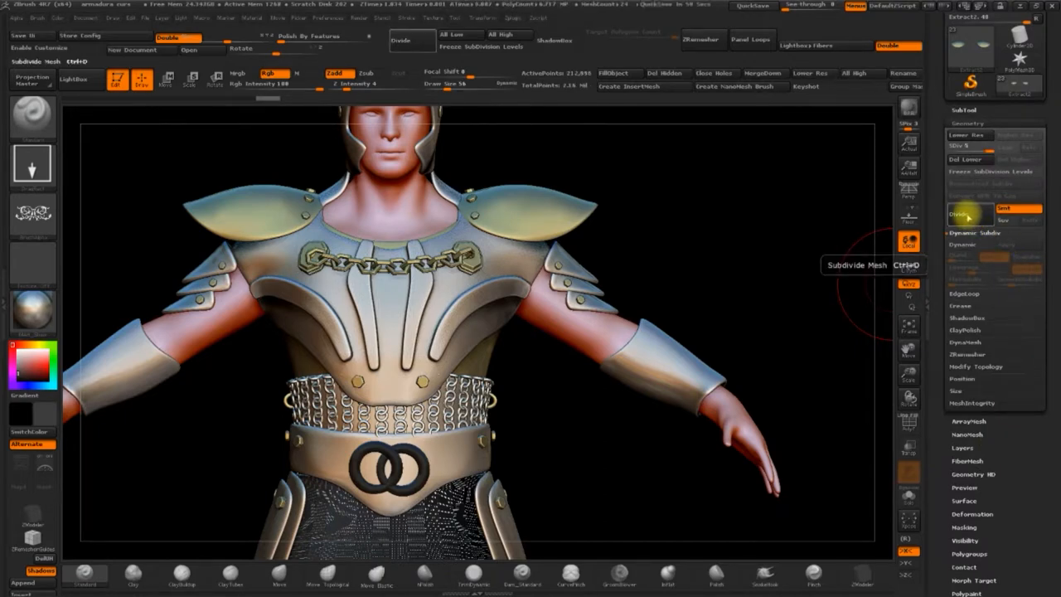
click(970, 214)
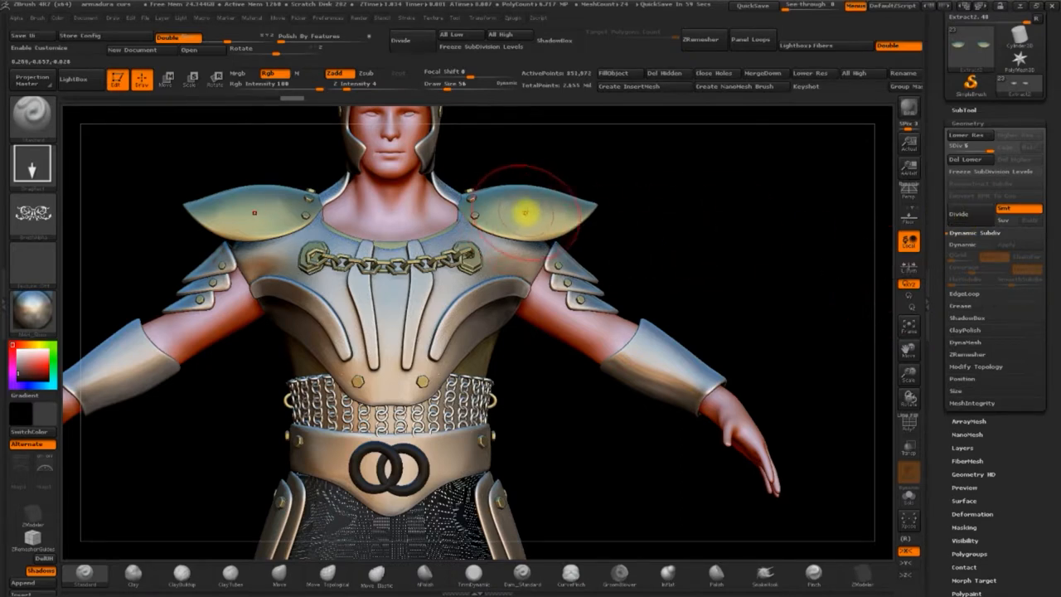
click(527, 212)
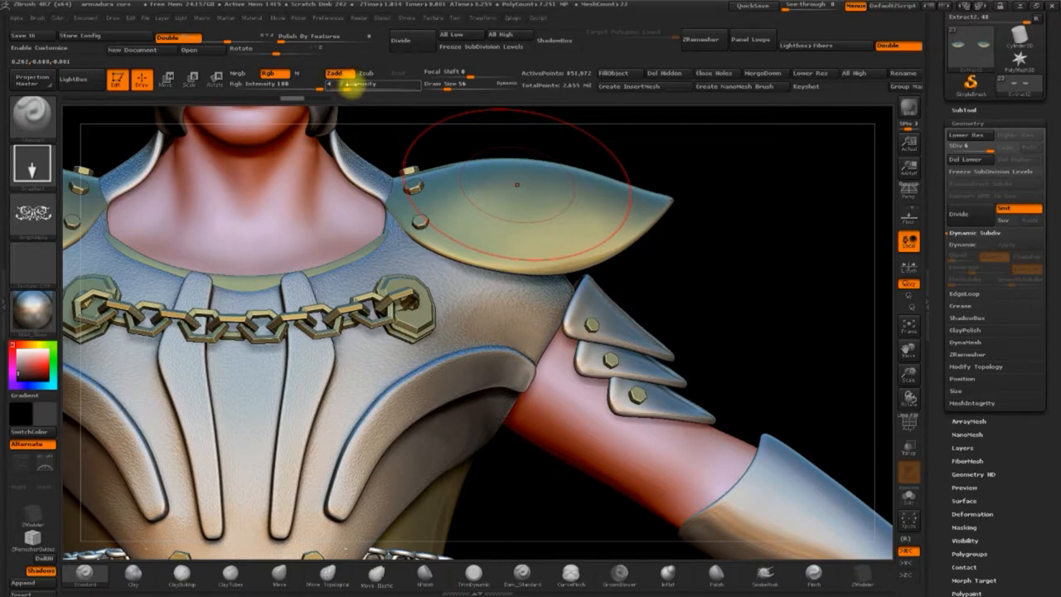
click(373, 73)
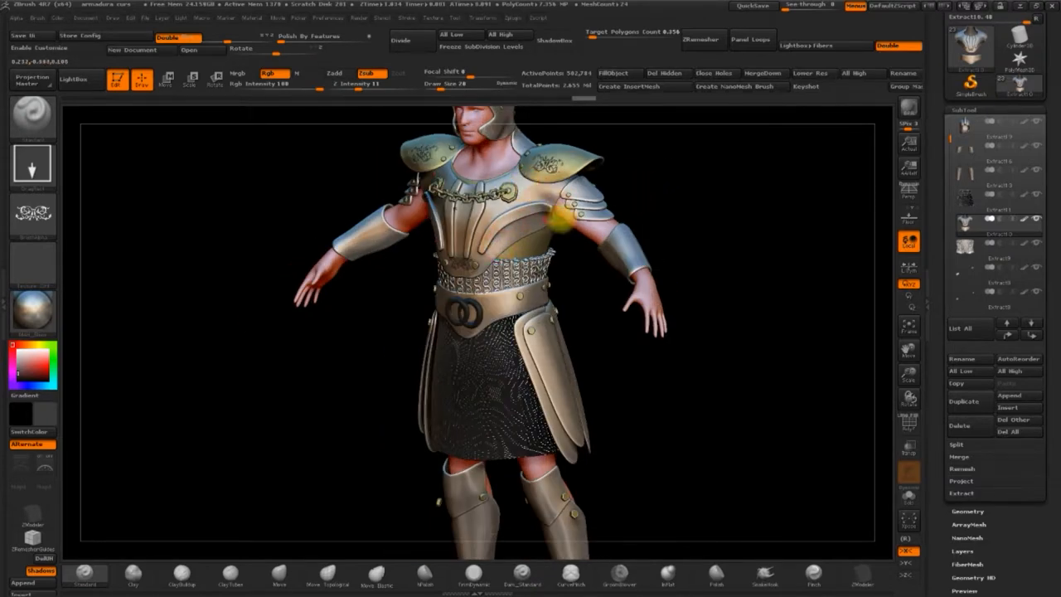
Turn the warrior to the front and start importing new alpha images.
drag(563, 215, 678, 189)
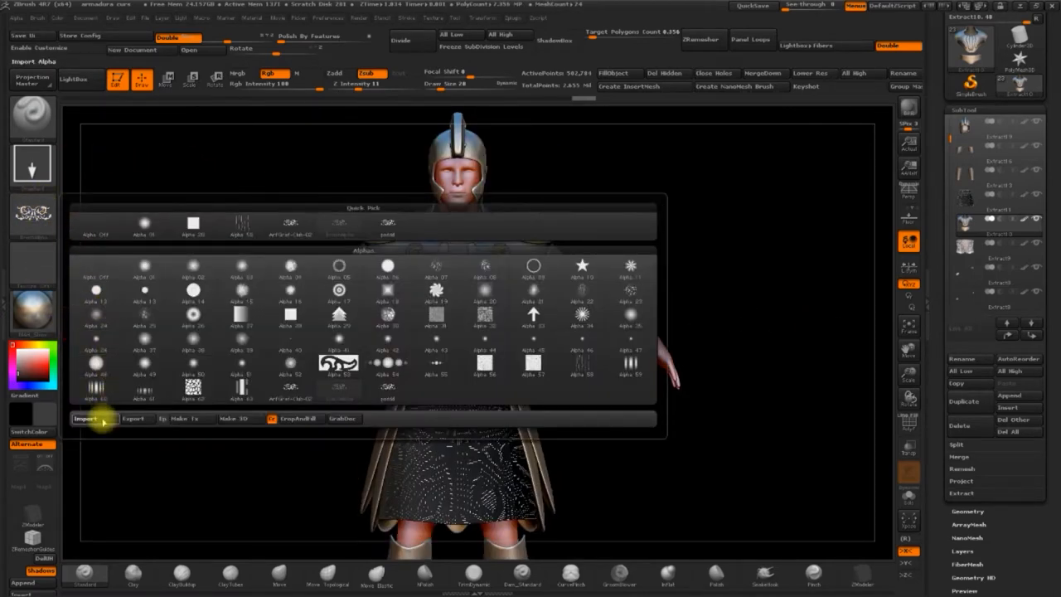
click(93, 418)
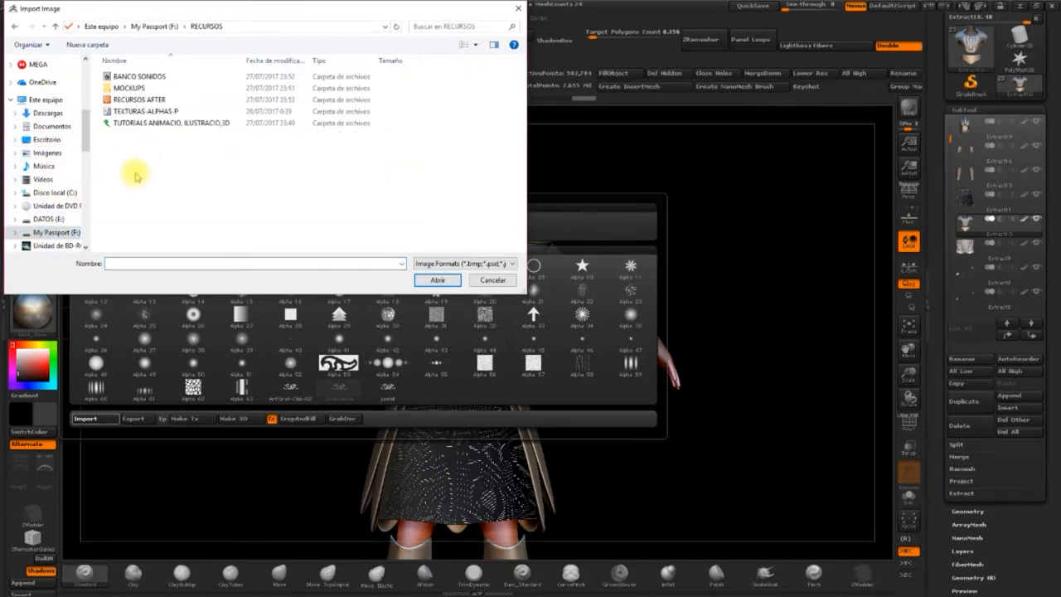
Import the grunge alpha images from TEXTURAS-ALPHAS-F > ALPHAS > EFECTOS GRUNGE 2 into the alpha library.
click(166, 111)
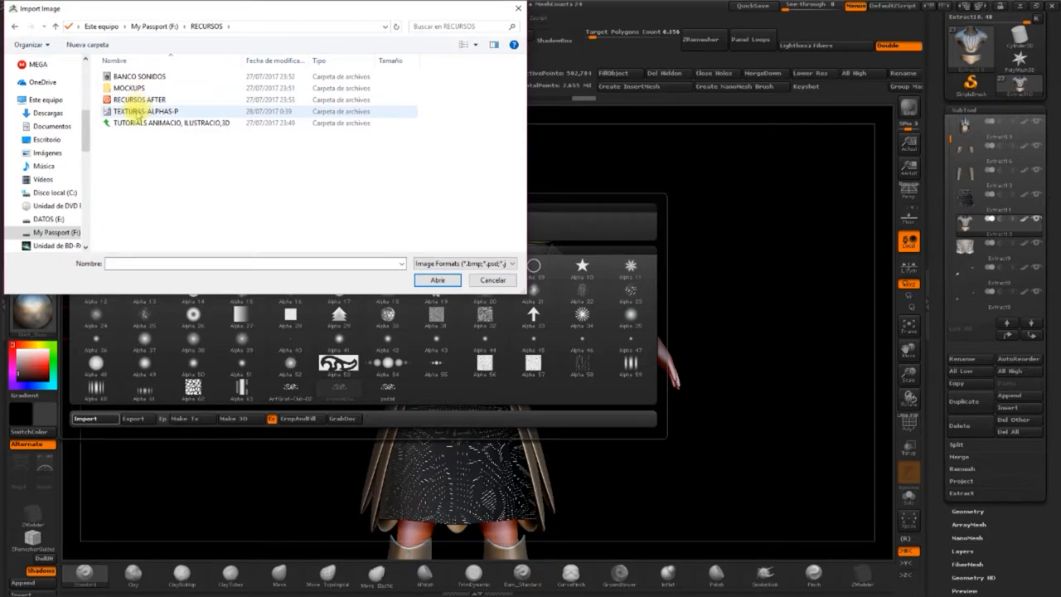
click(150, 111)
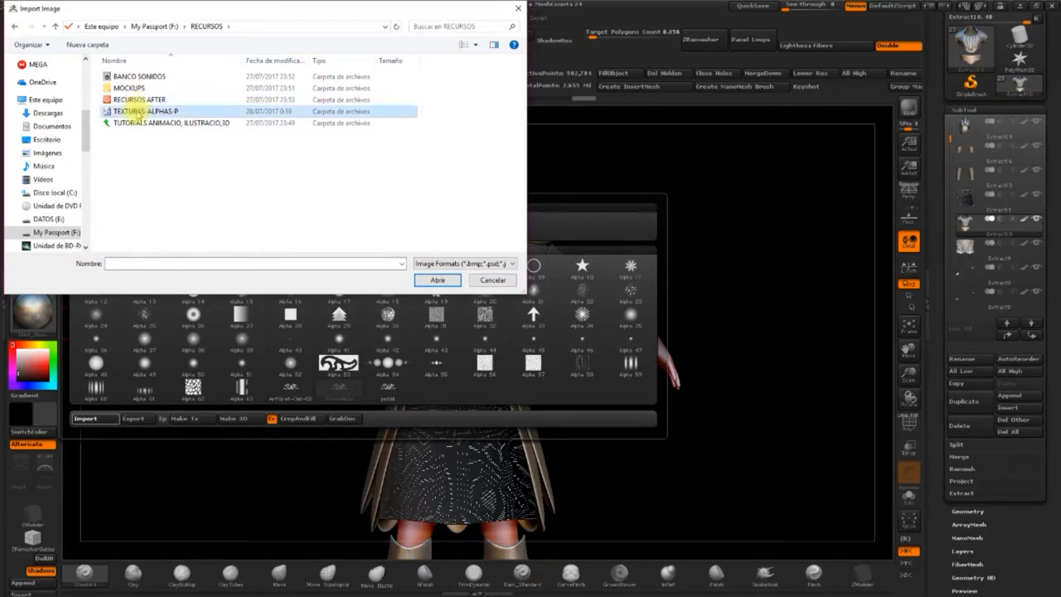
double_click(153, 110)
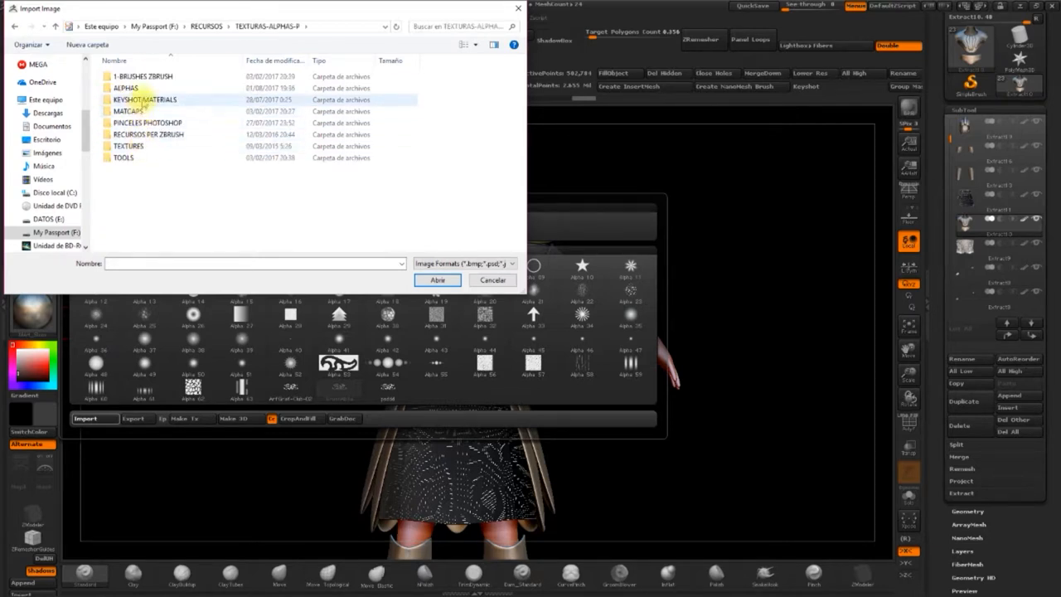
double_click(126, 86)
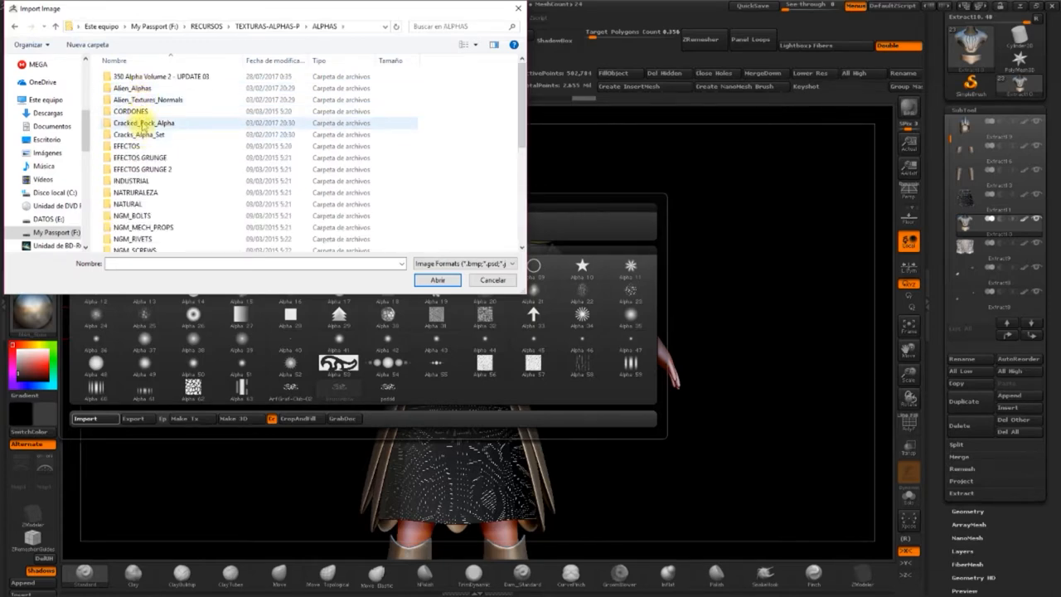
click(142, 169)
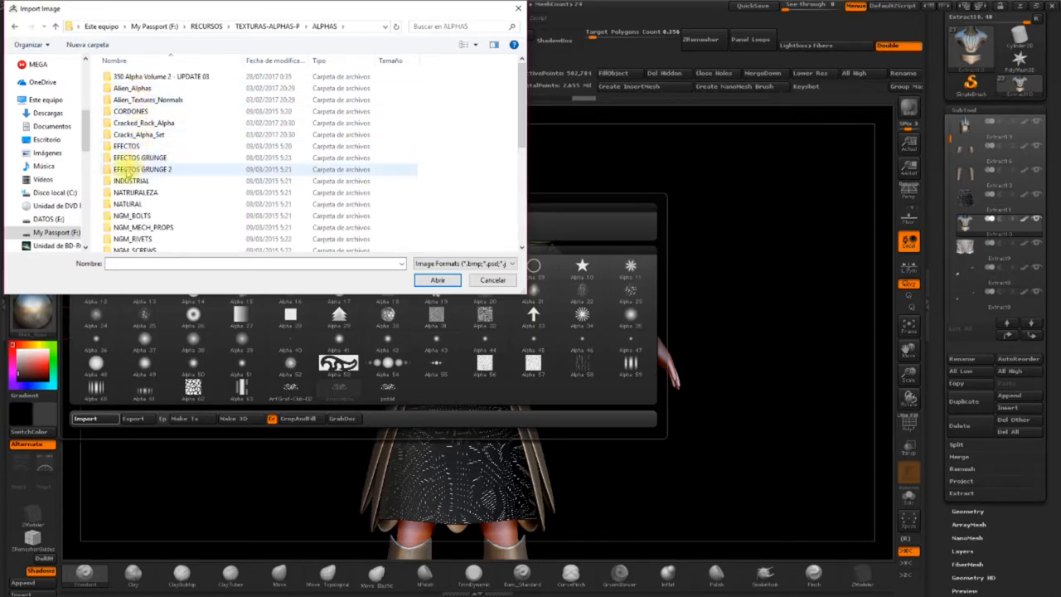
mouse_move(139, 169)
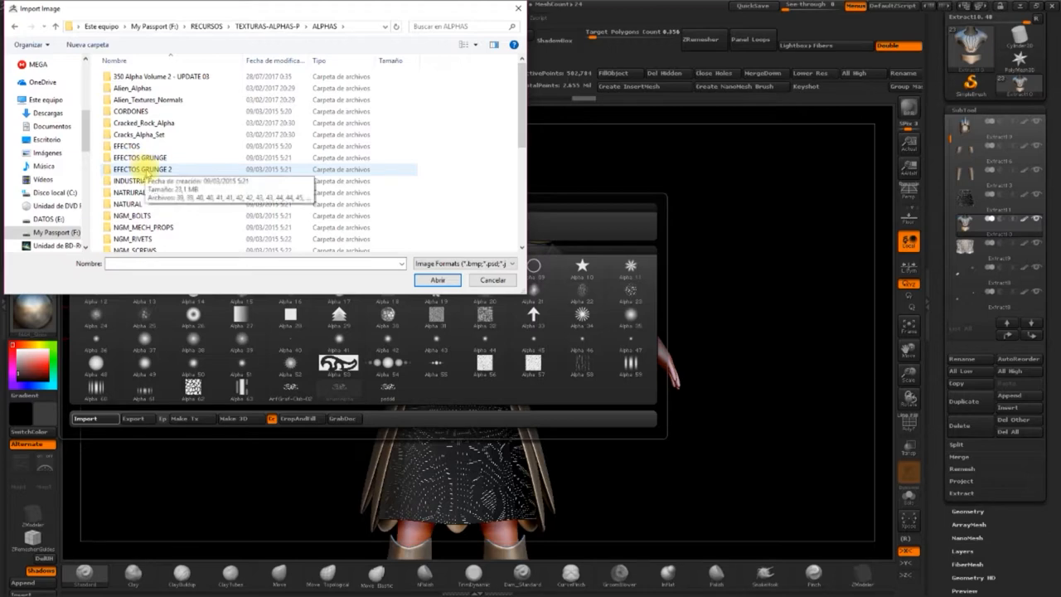
double_click(140, 169)
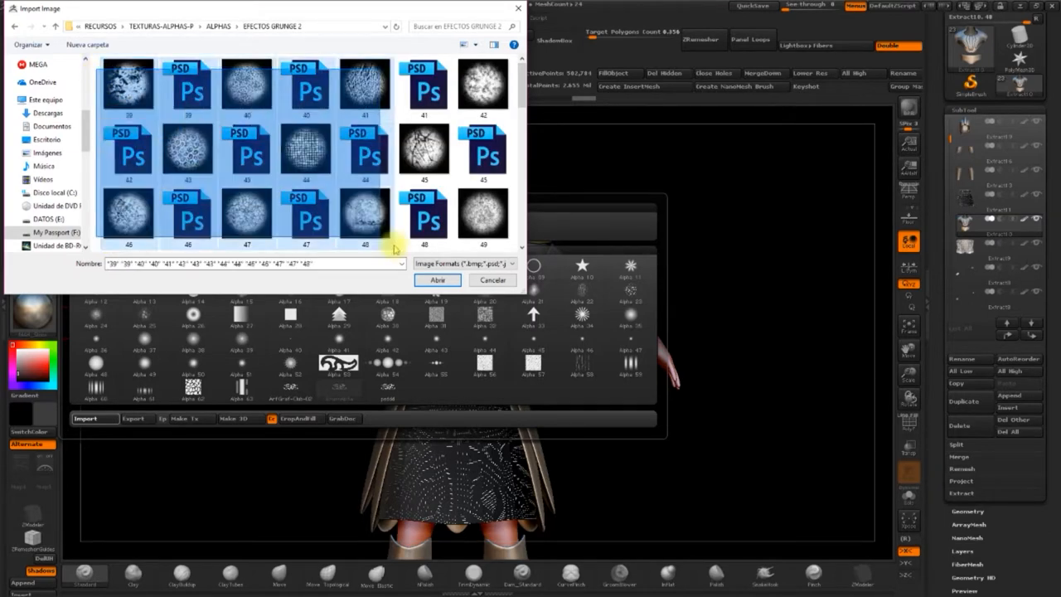
click(437, 278)
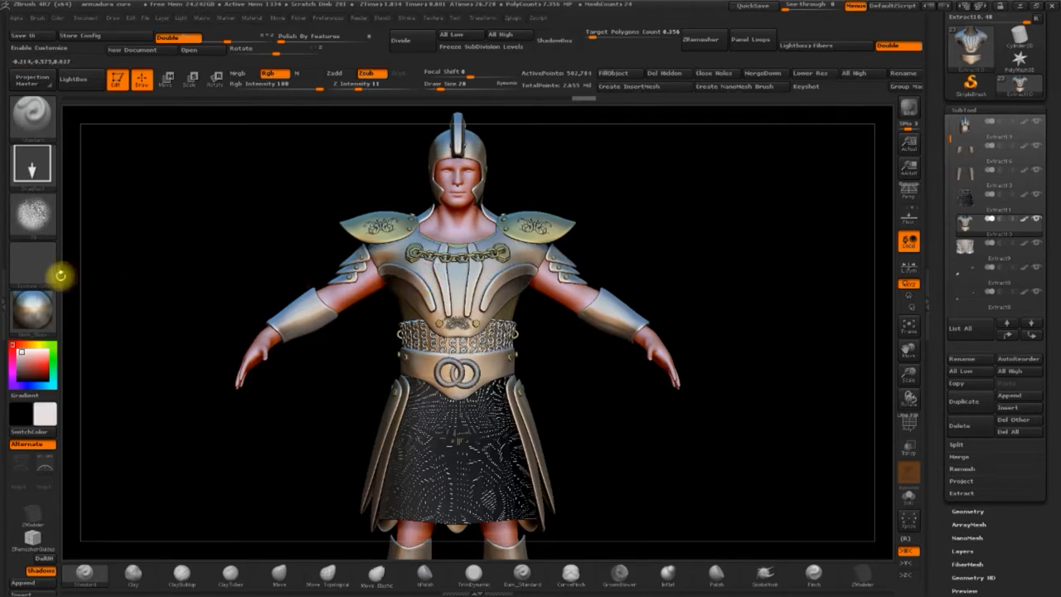
mouse_move(272, 73)
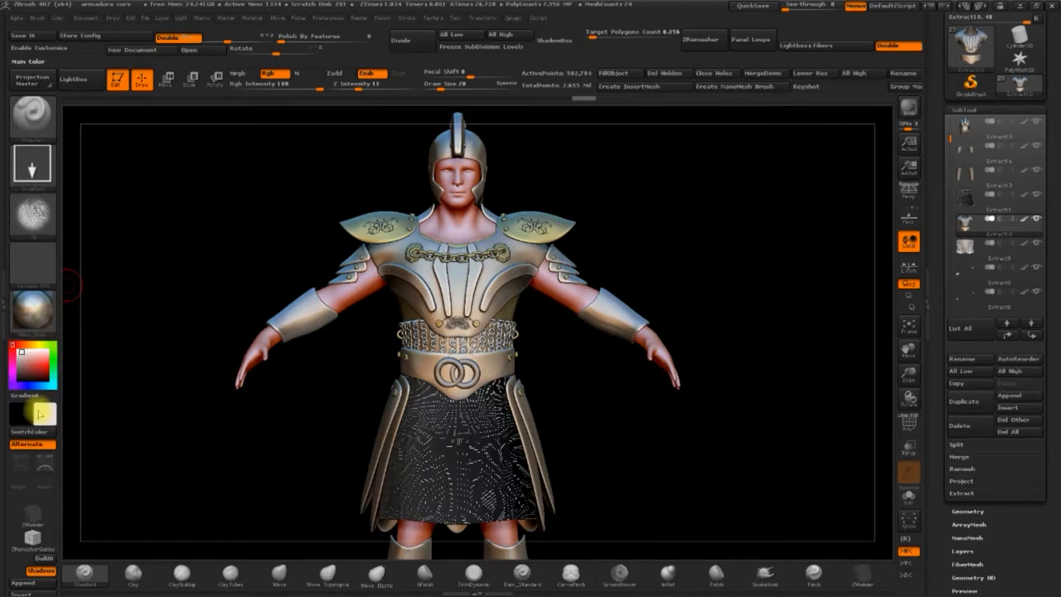
Choose a new paint colour and make the imported grunge alpha 59 the active alpha.
click(30, 365)
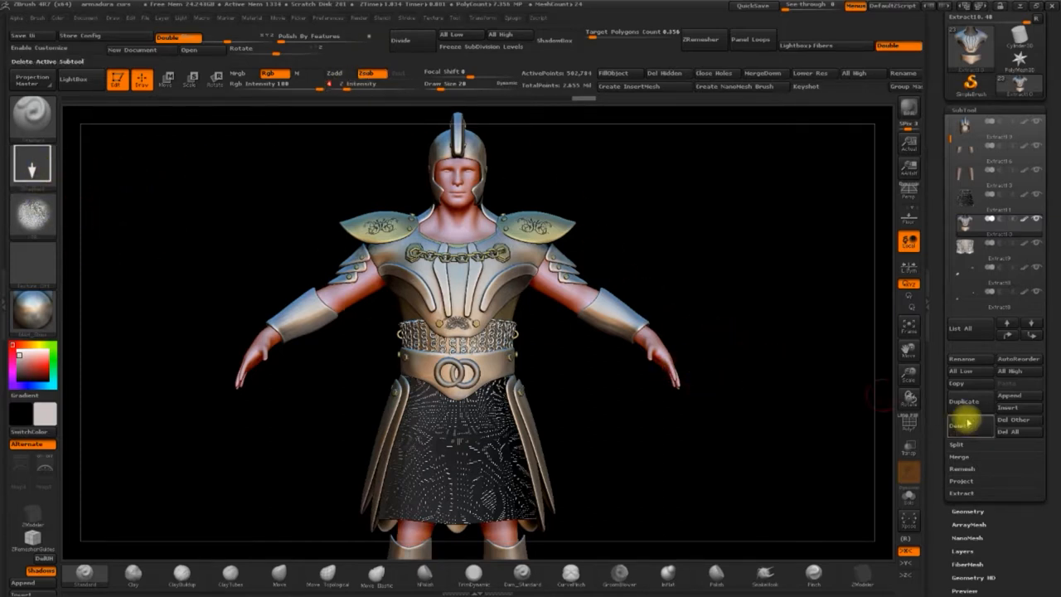
click(32, 214)
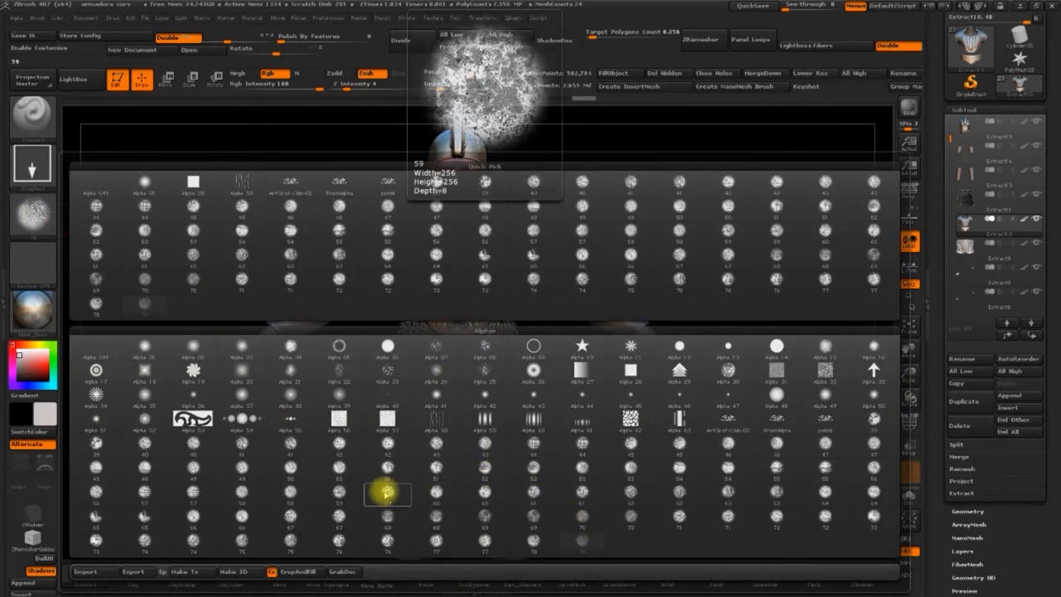
click(434, 473)
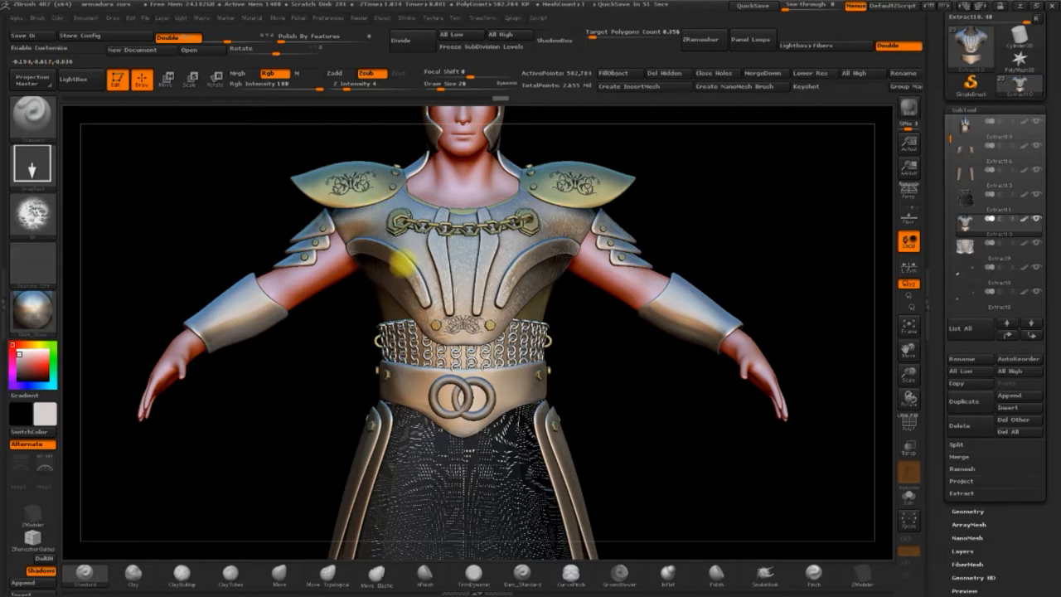
Drag the grunge alpha across the chest armour to paint weathered wear.
drag(401, 263, 265, 265)
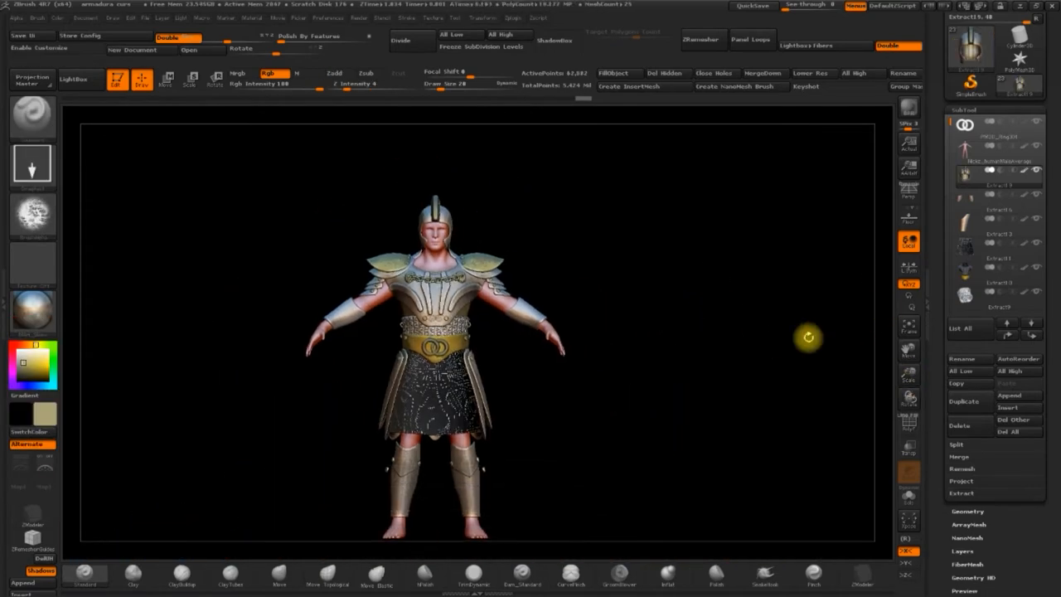
Solo the skirt SubTool and lay its NanoMesh instances out in a Grid pattern.
click(95, 570)
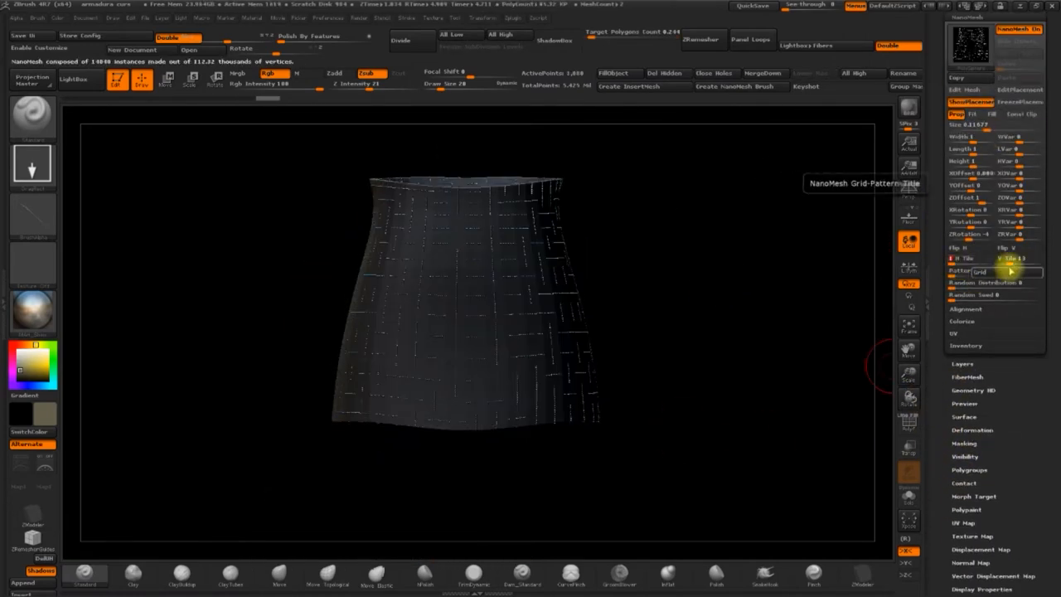
click(980, 272)
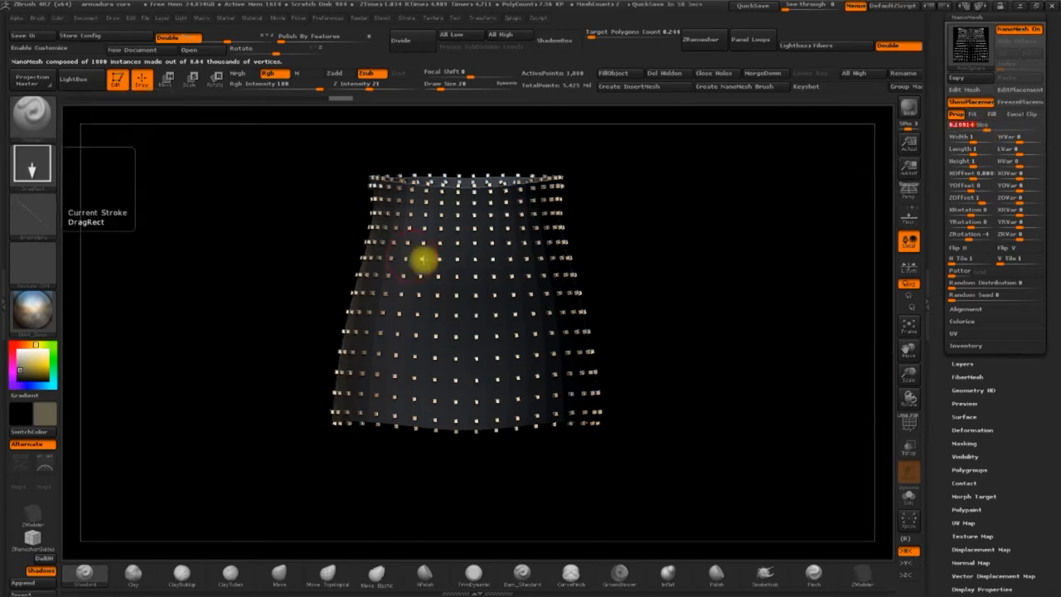